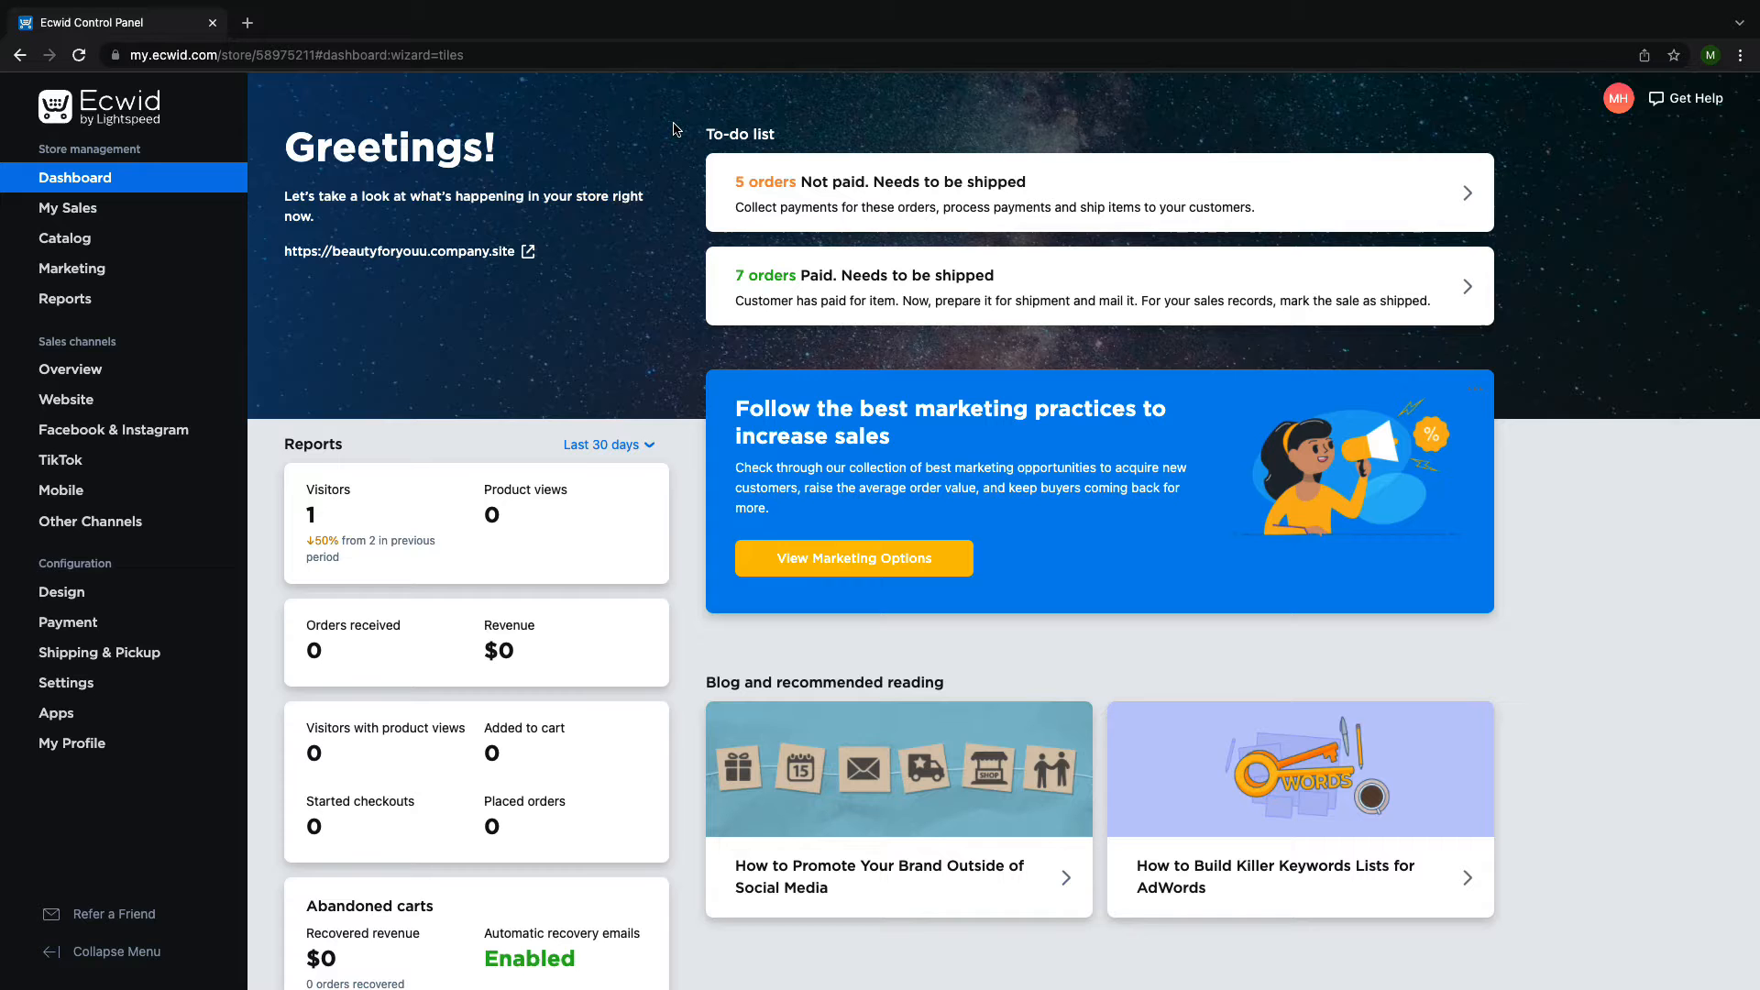
mouse_move(656, 113)
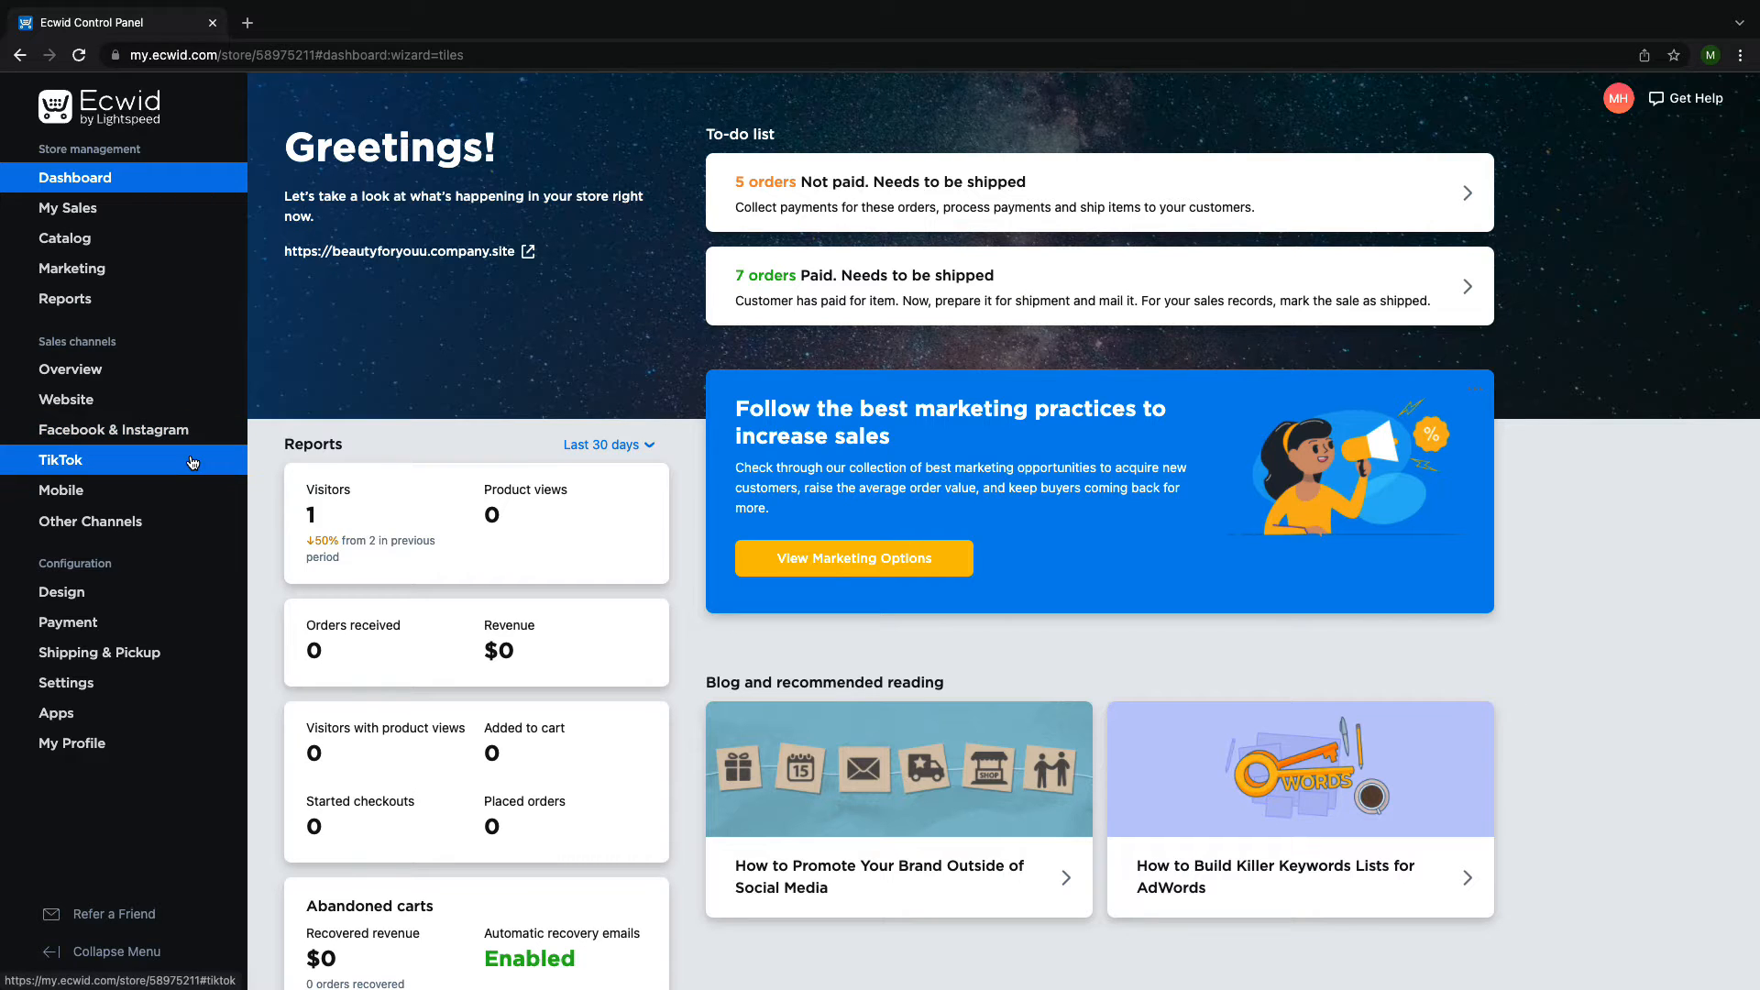
Go to the TikTok sales channel from the Ecwid sidebar.
left_click(61, 458)
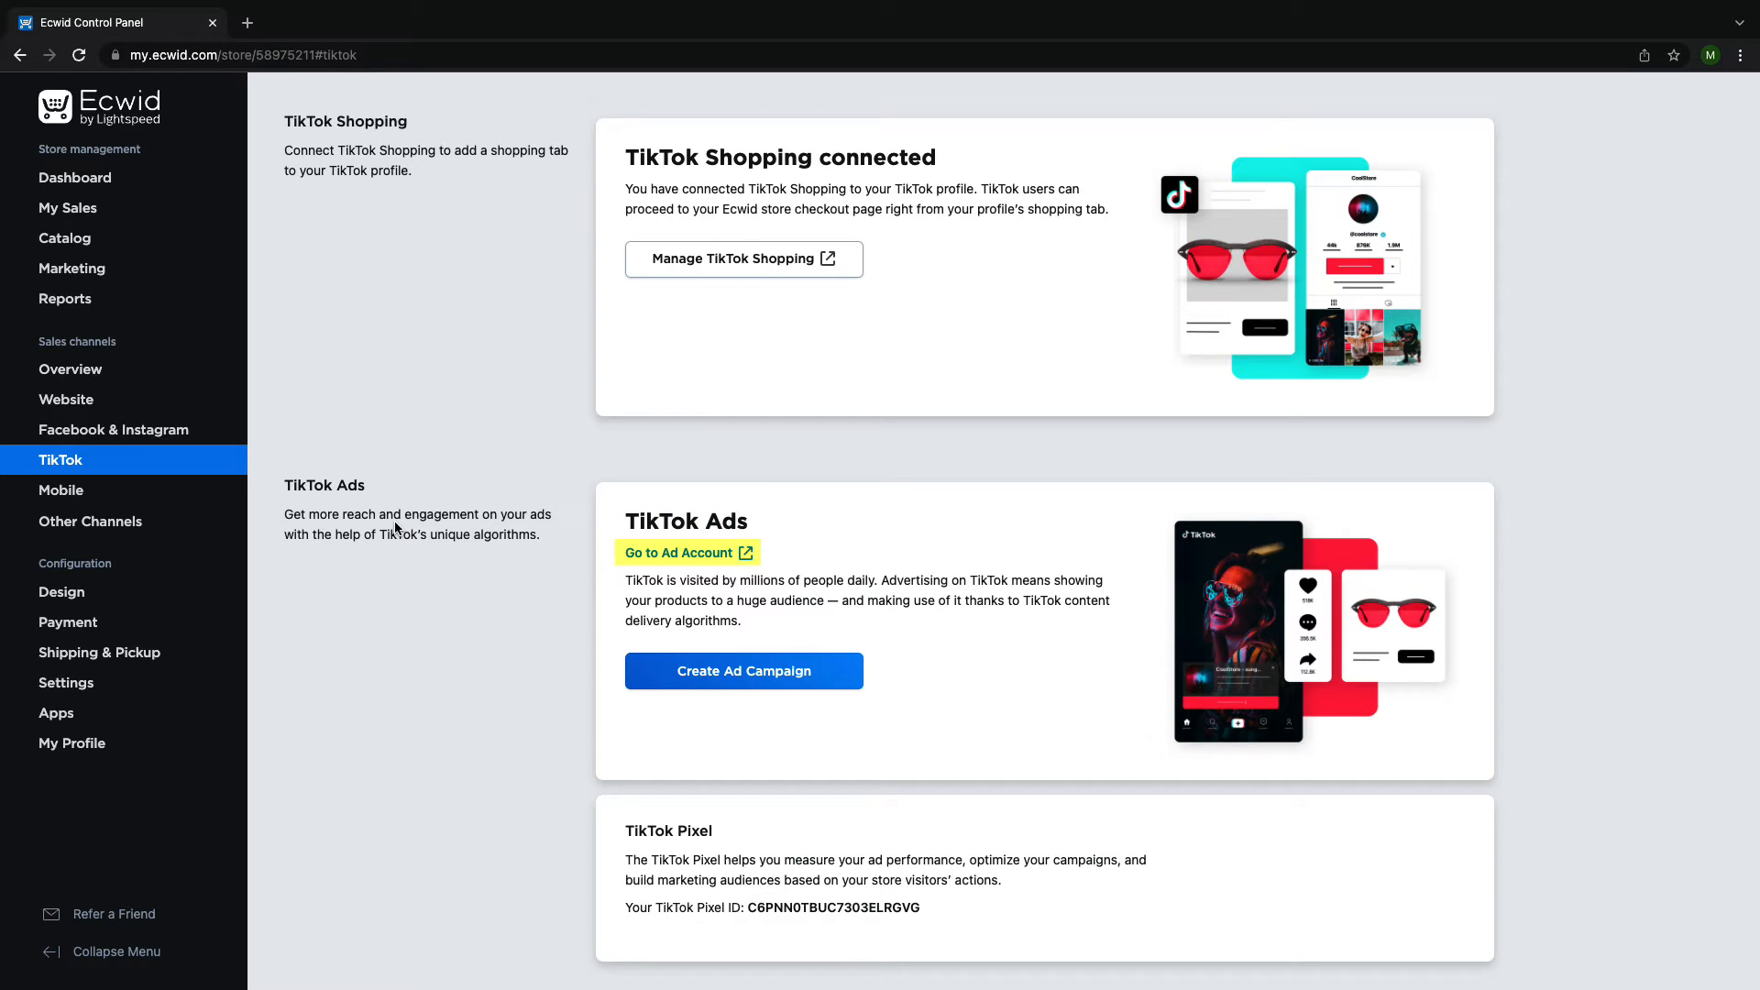
left_click(682, 552)
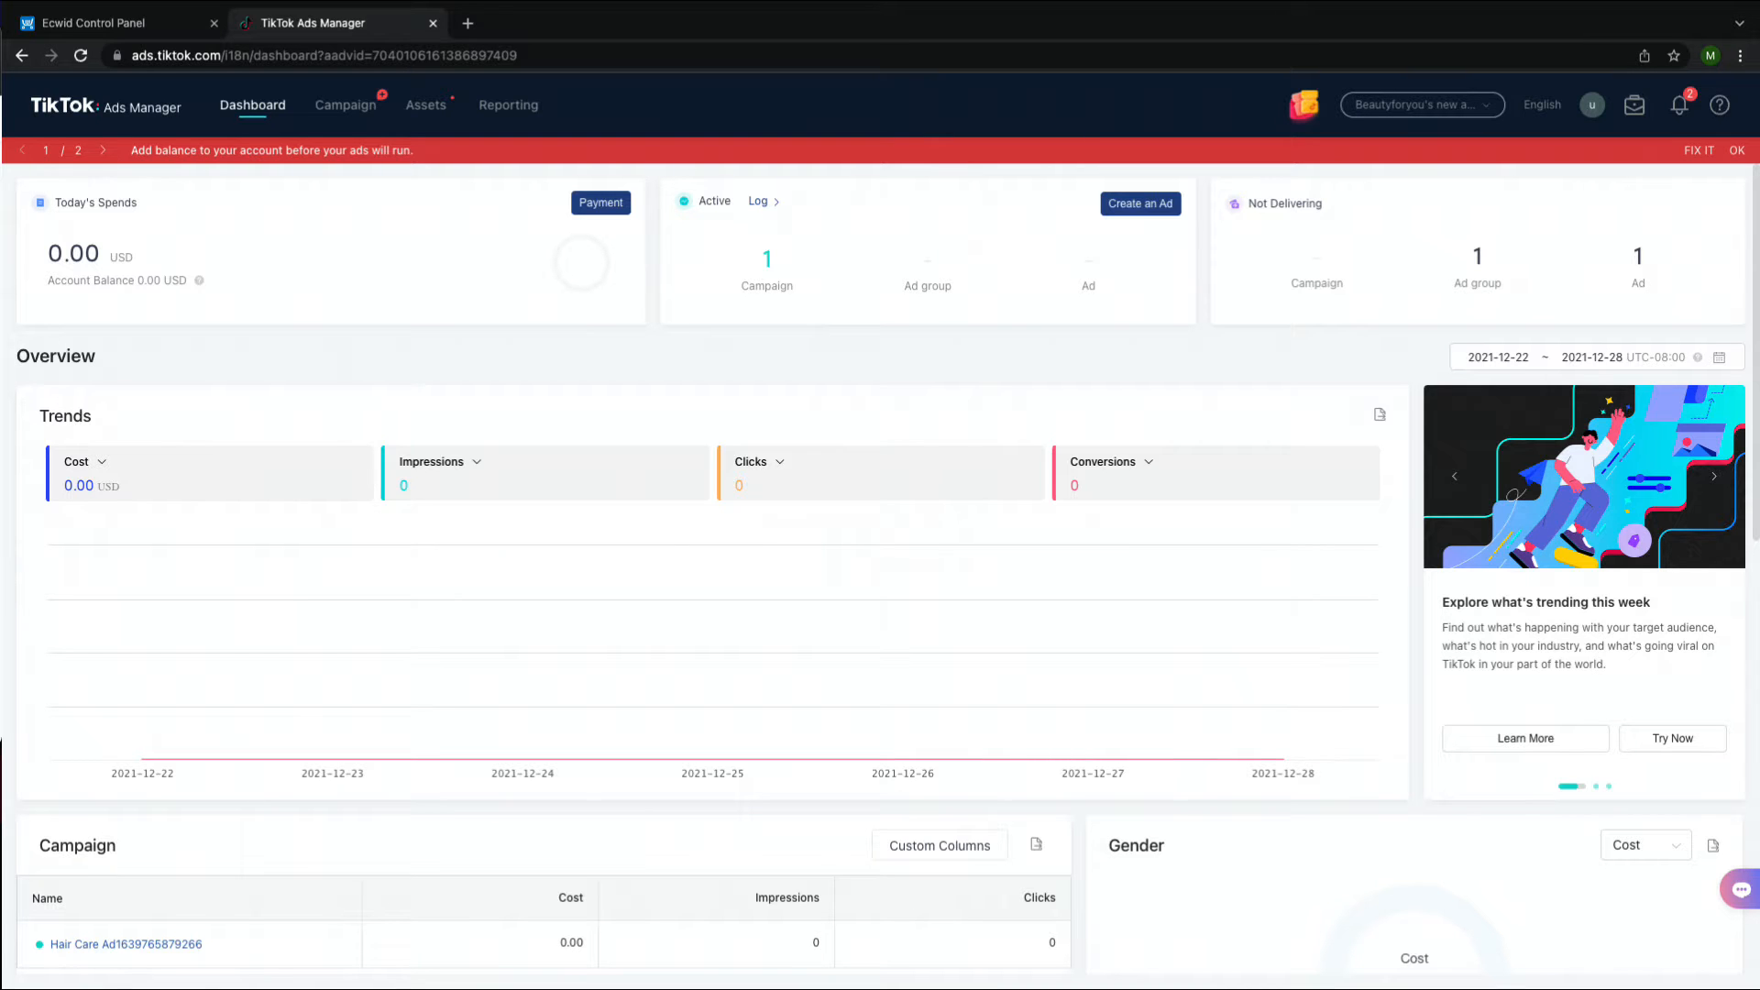
left_click(106, 22)
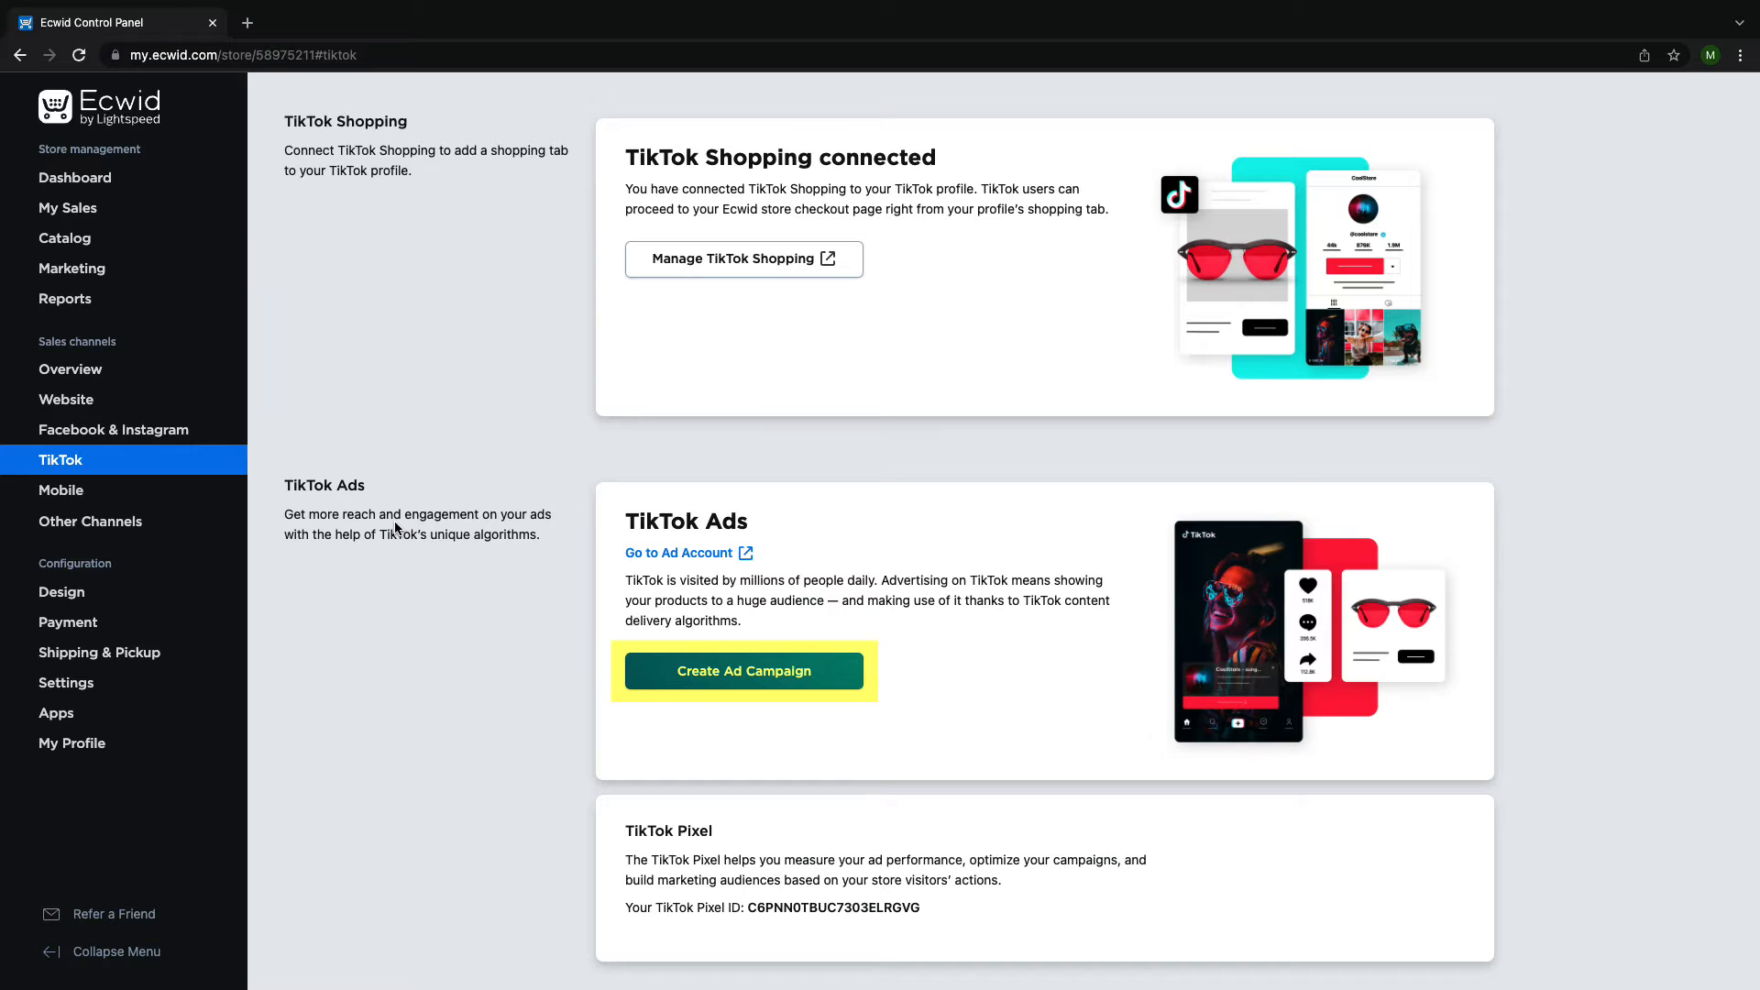
Create a new ad campaign and name it 'Hair Care Ad'.
left_click(742, 671)
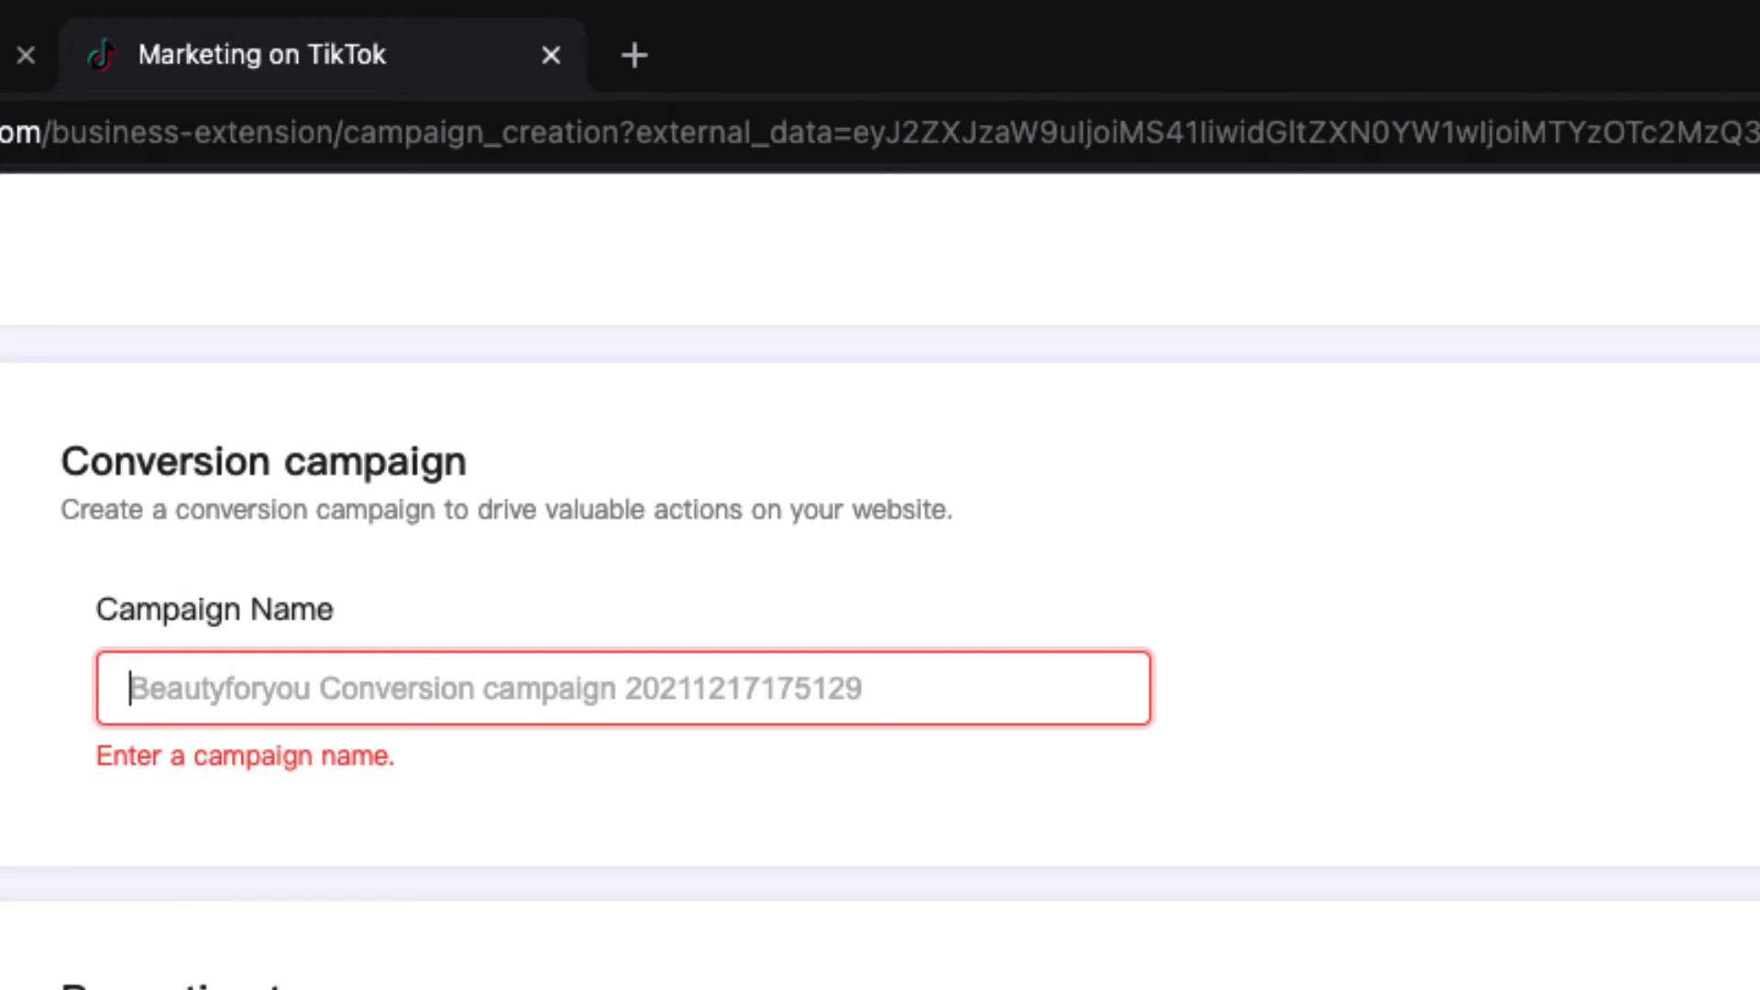
type("Hair Care Ad")
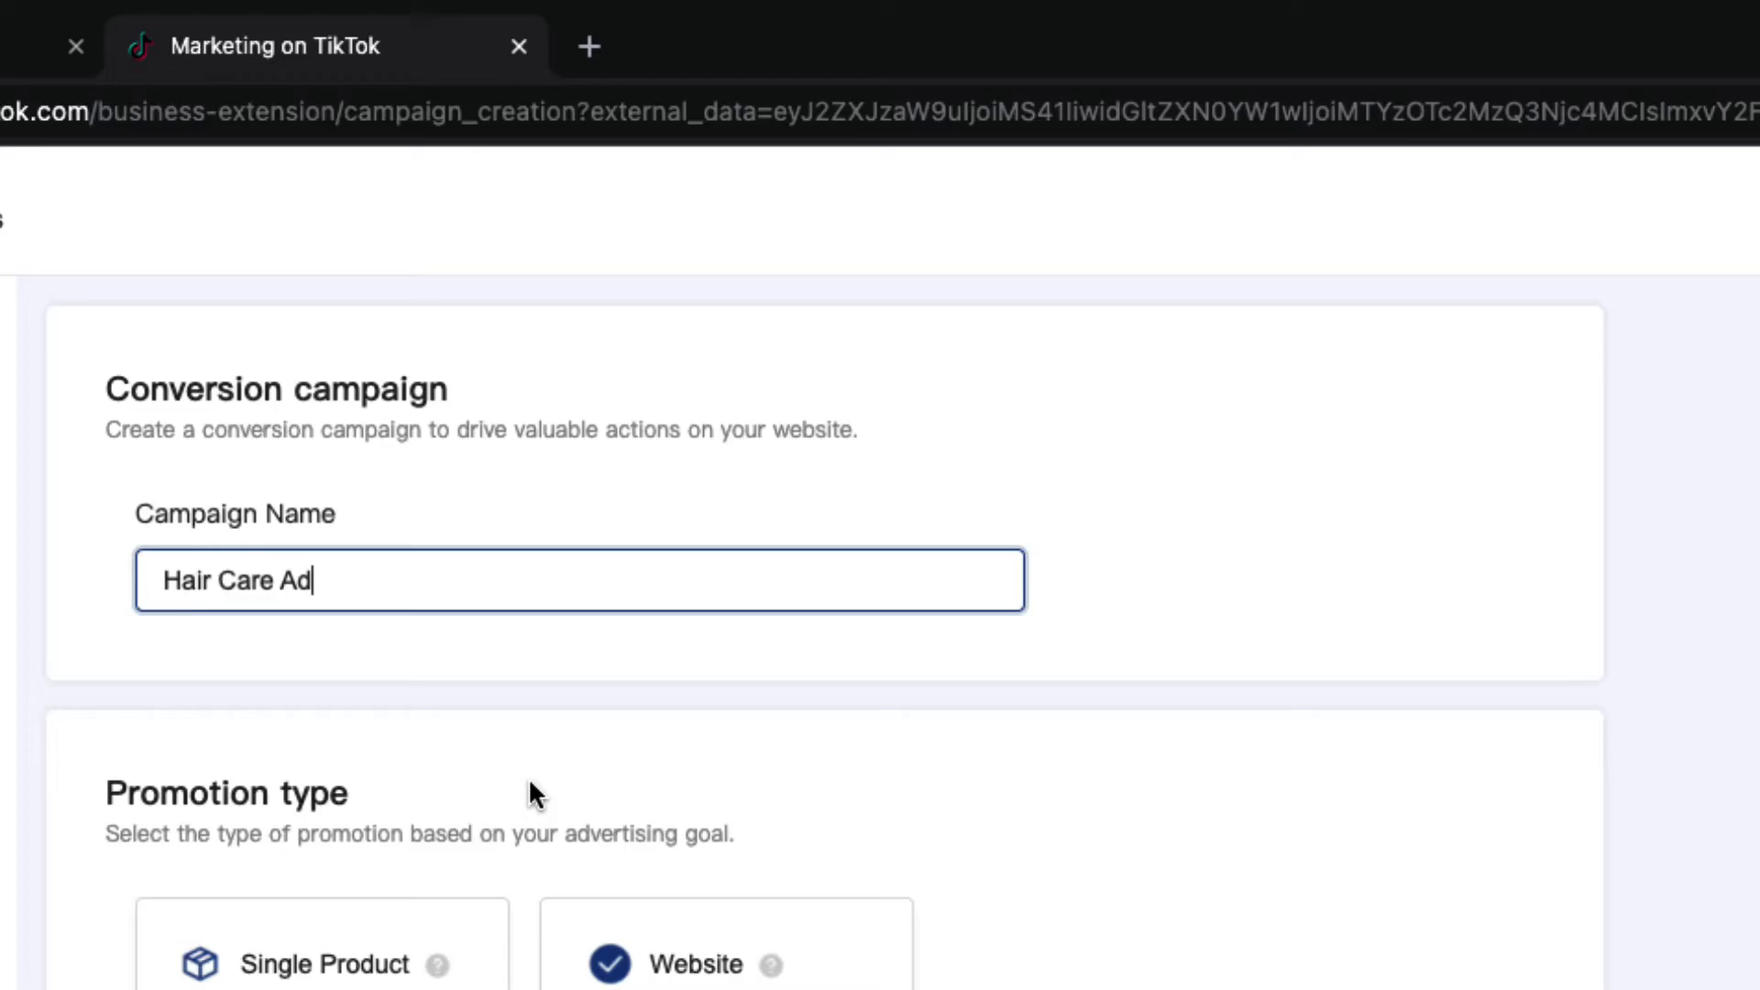
scroll("down", 3)
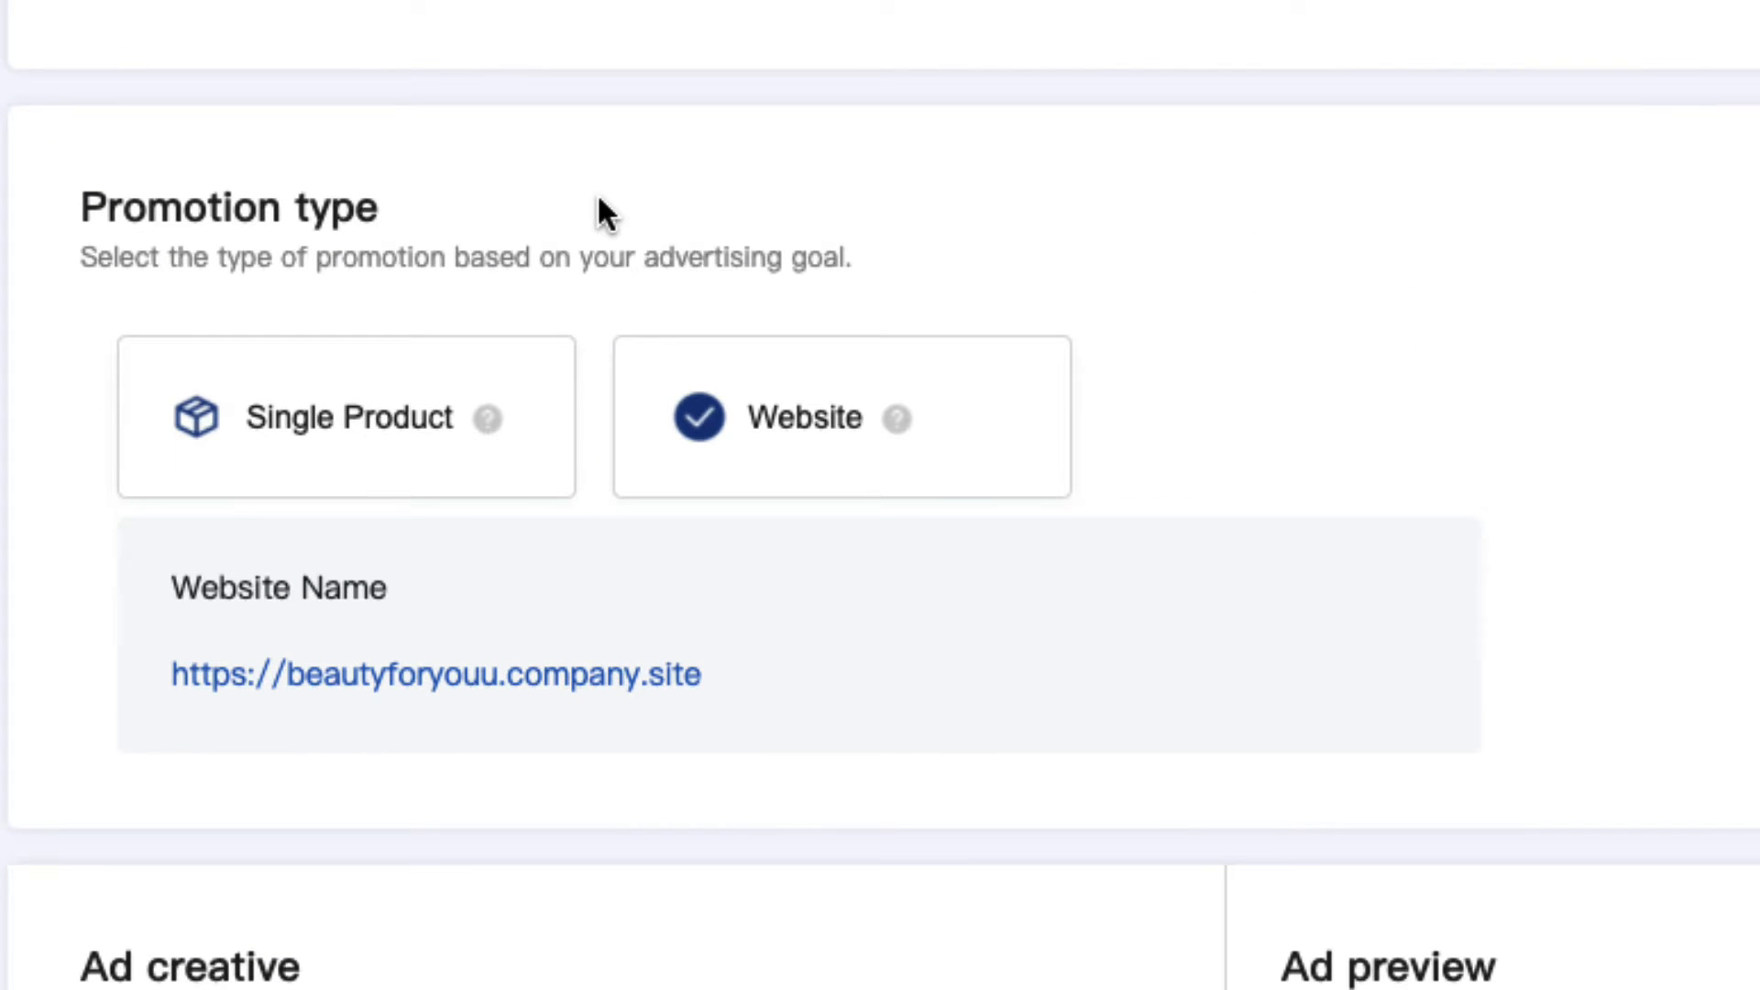
left_click(839, 416)
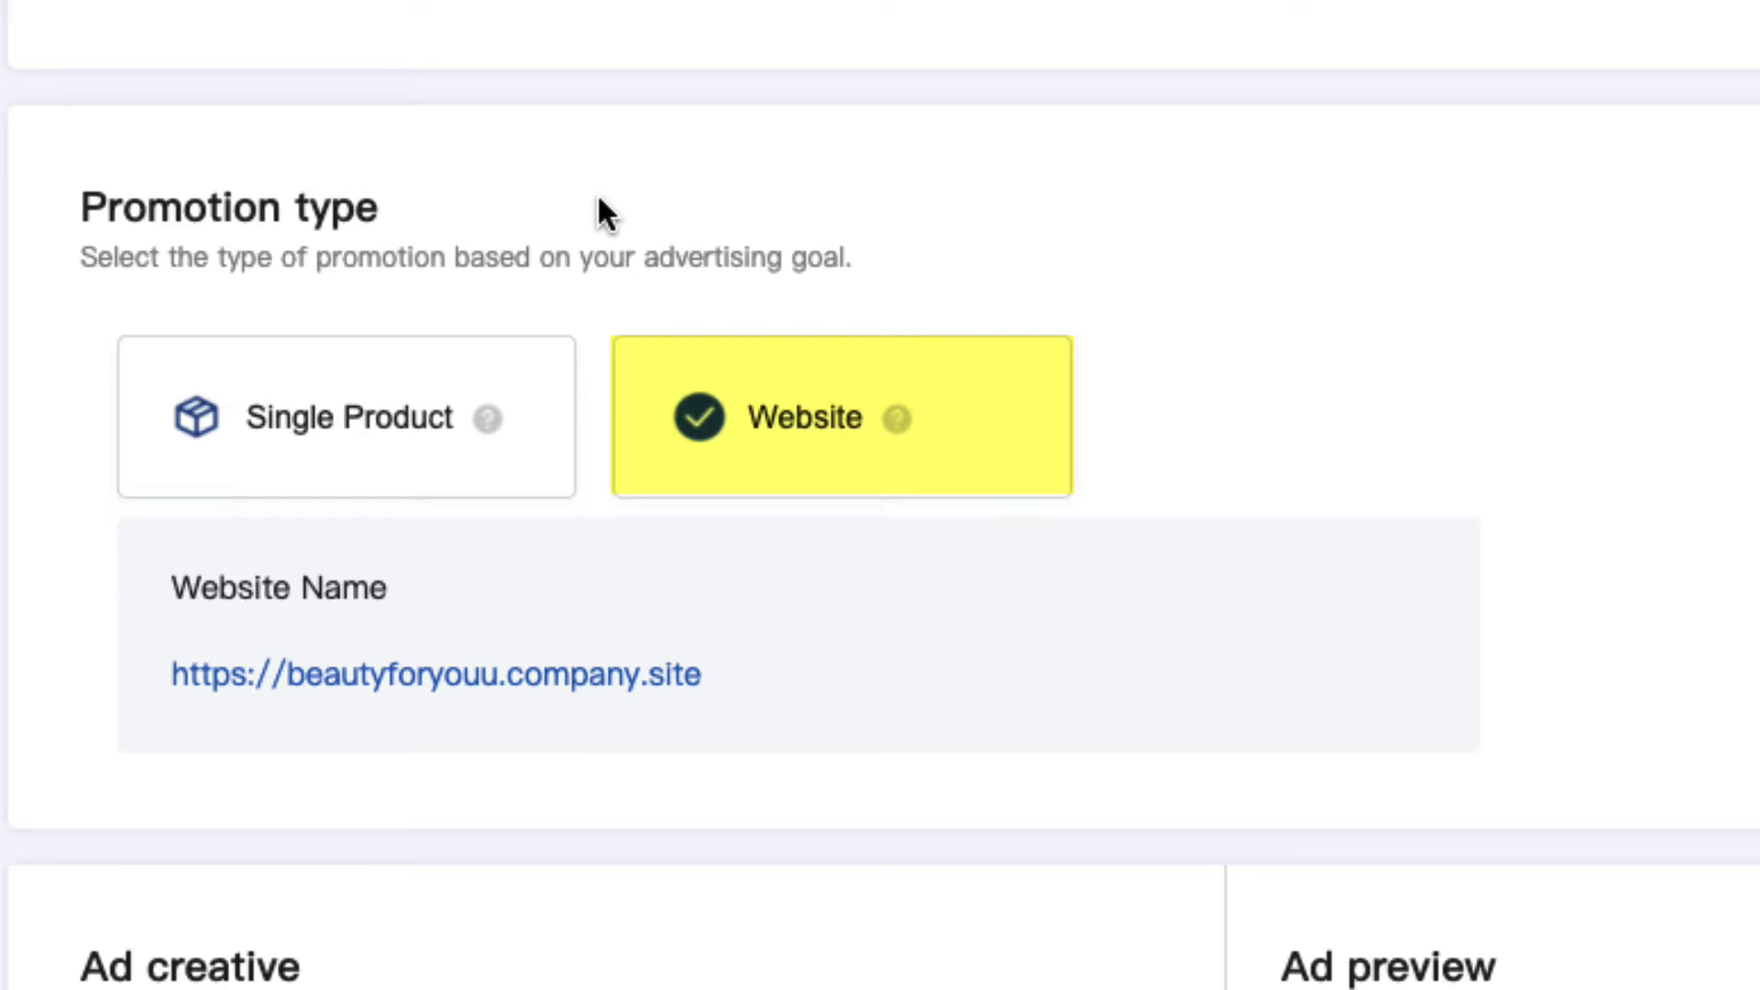
left_click(344, 416)
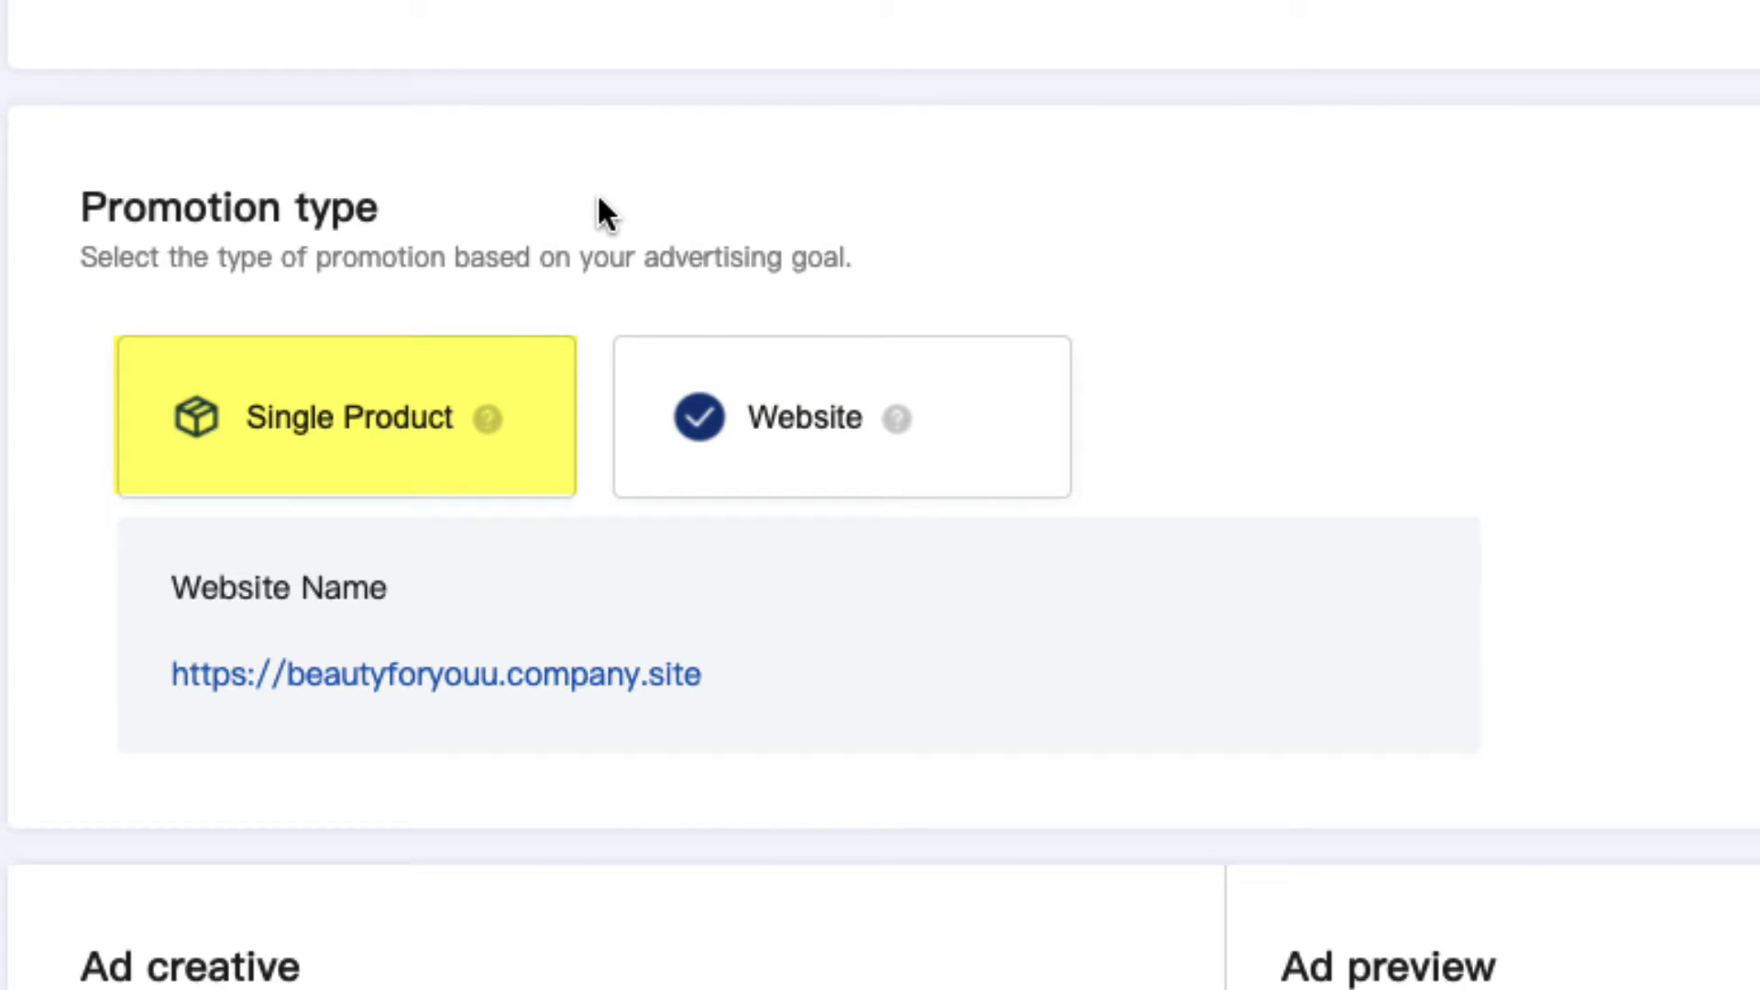
Promote a single product, the Shampoo & Conditioner Bundle, instead of the website.
left_click(344, 416)
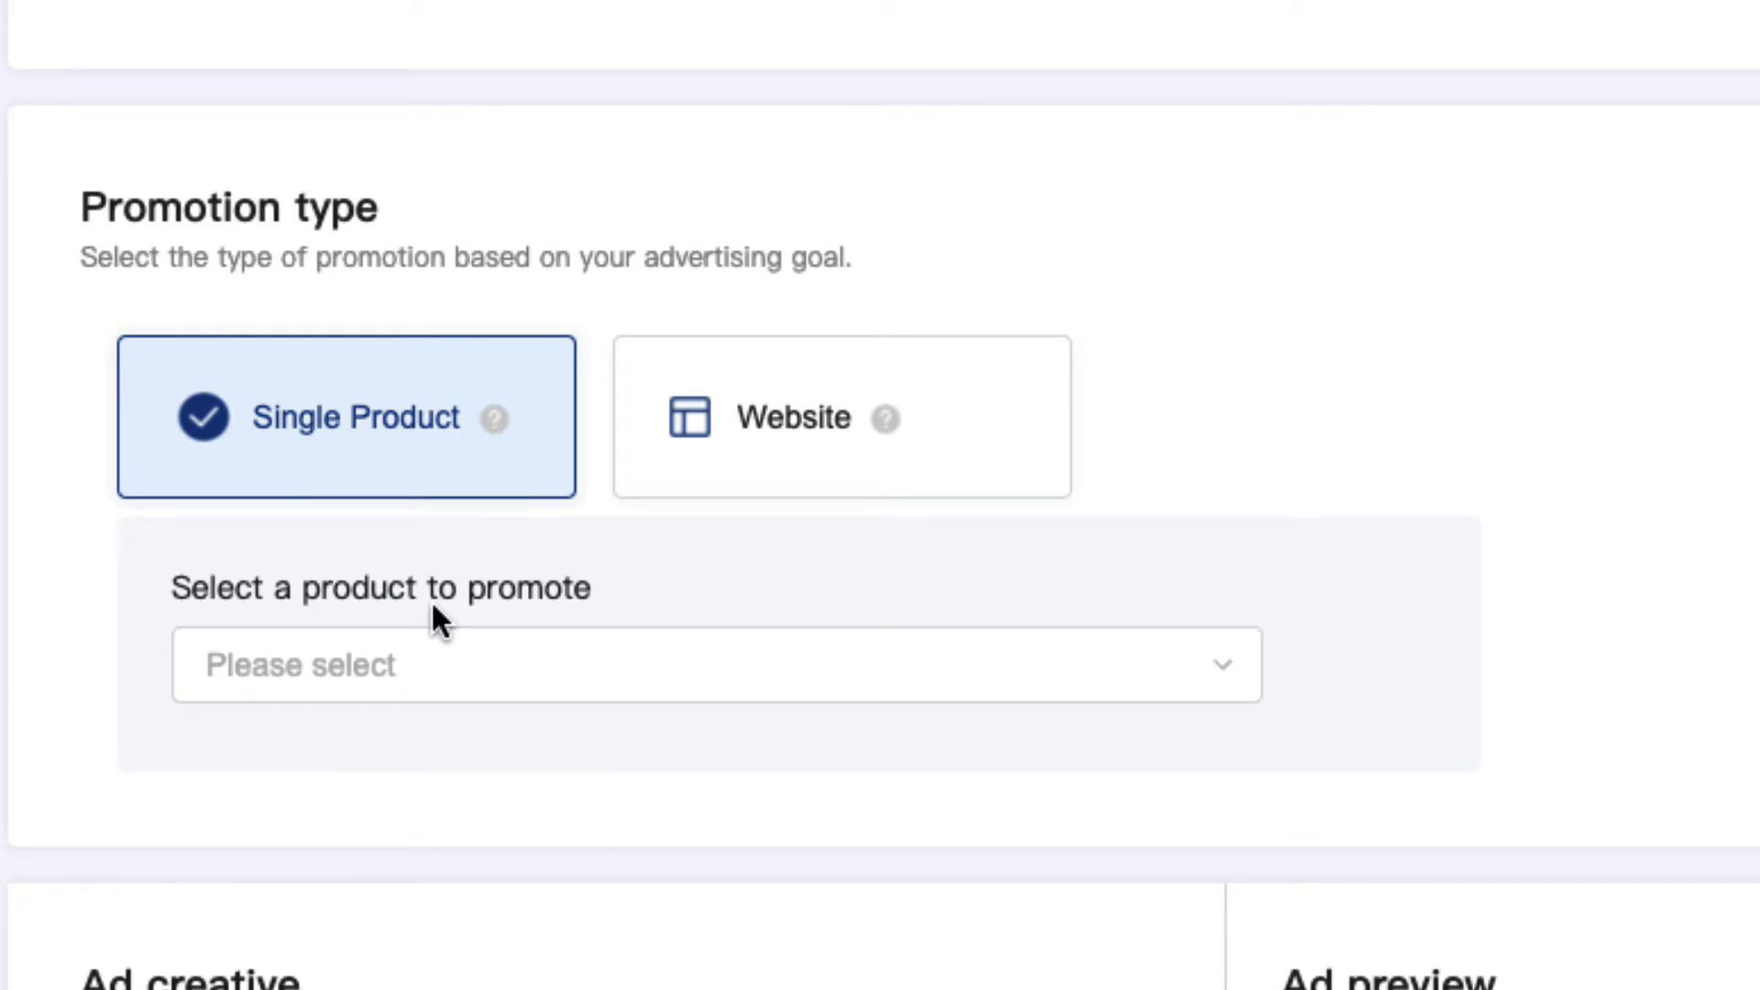
left_click(715, 663)
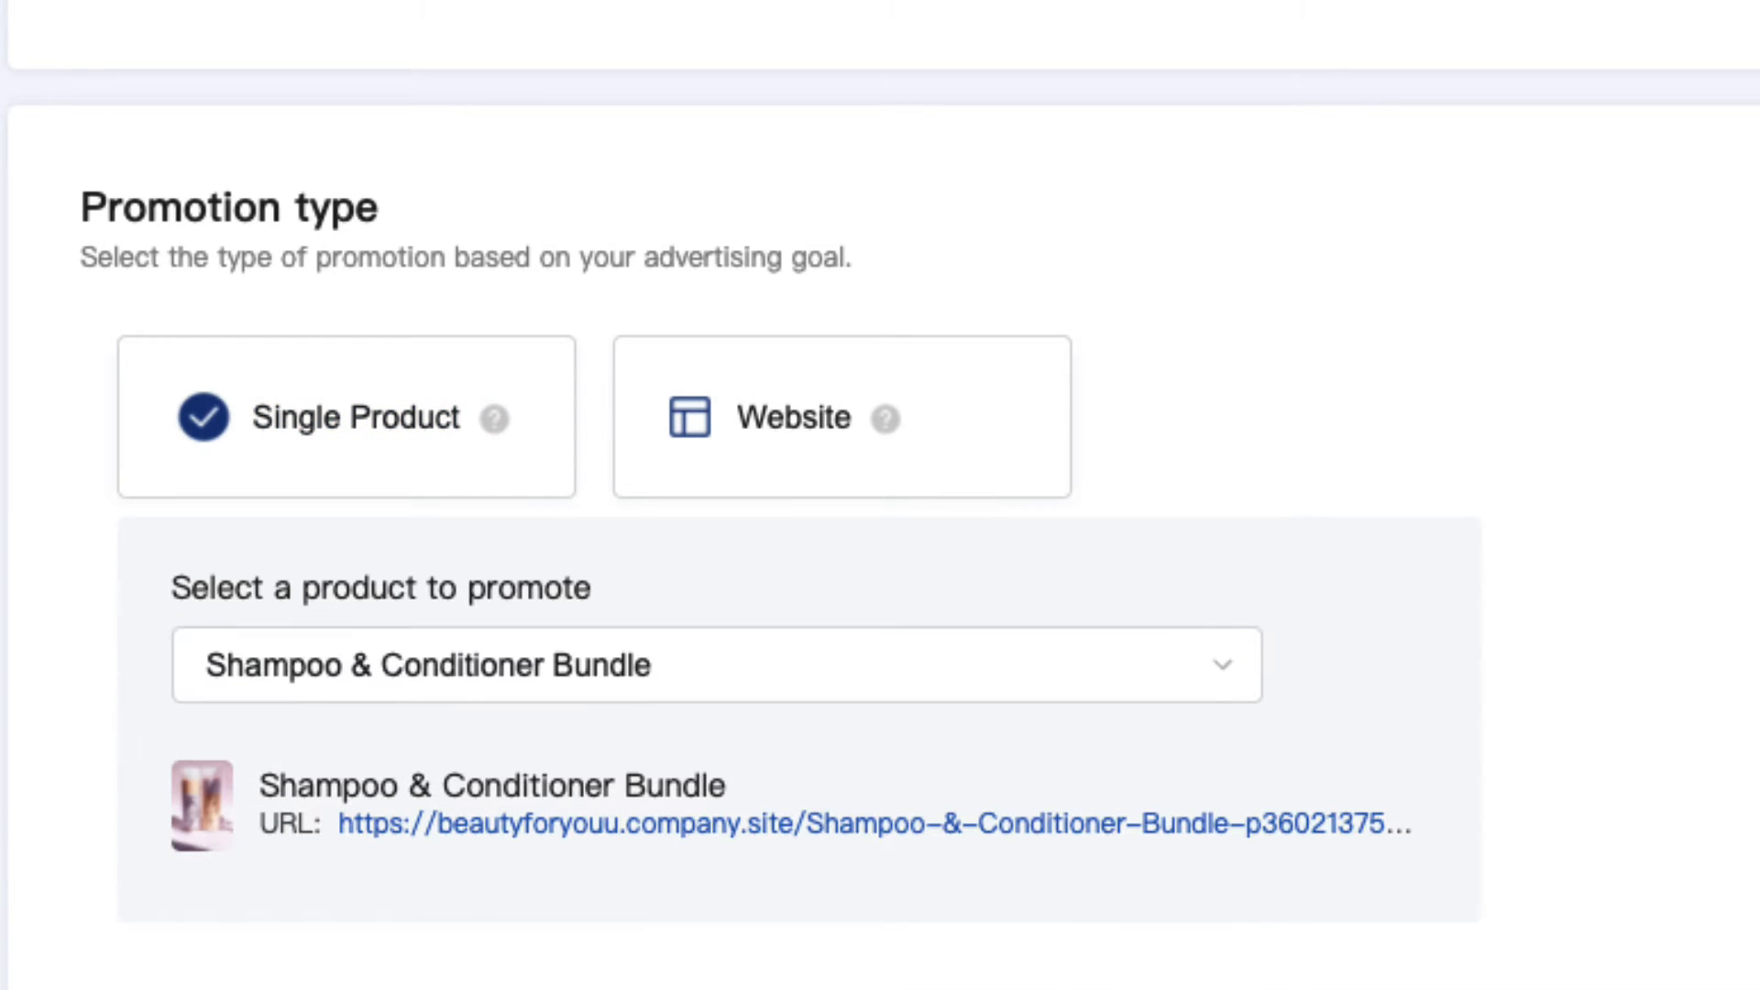
scroll("down", 3)
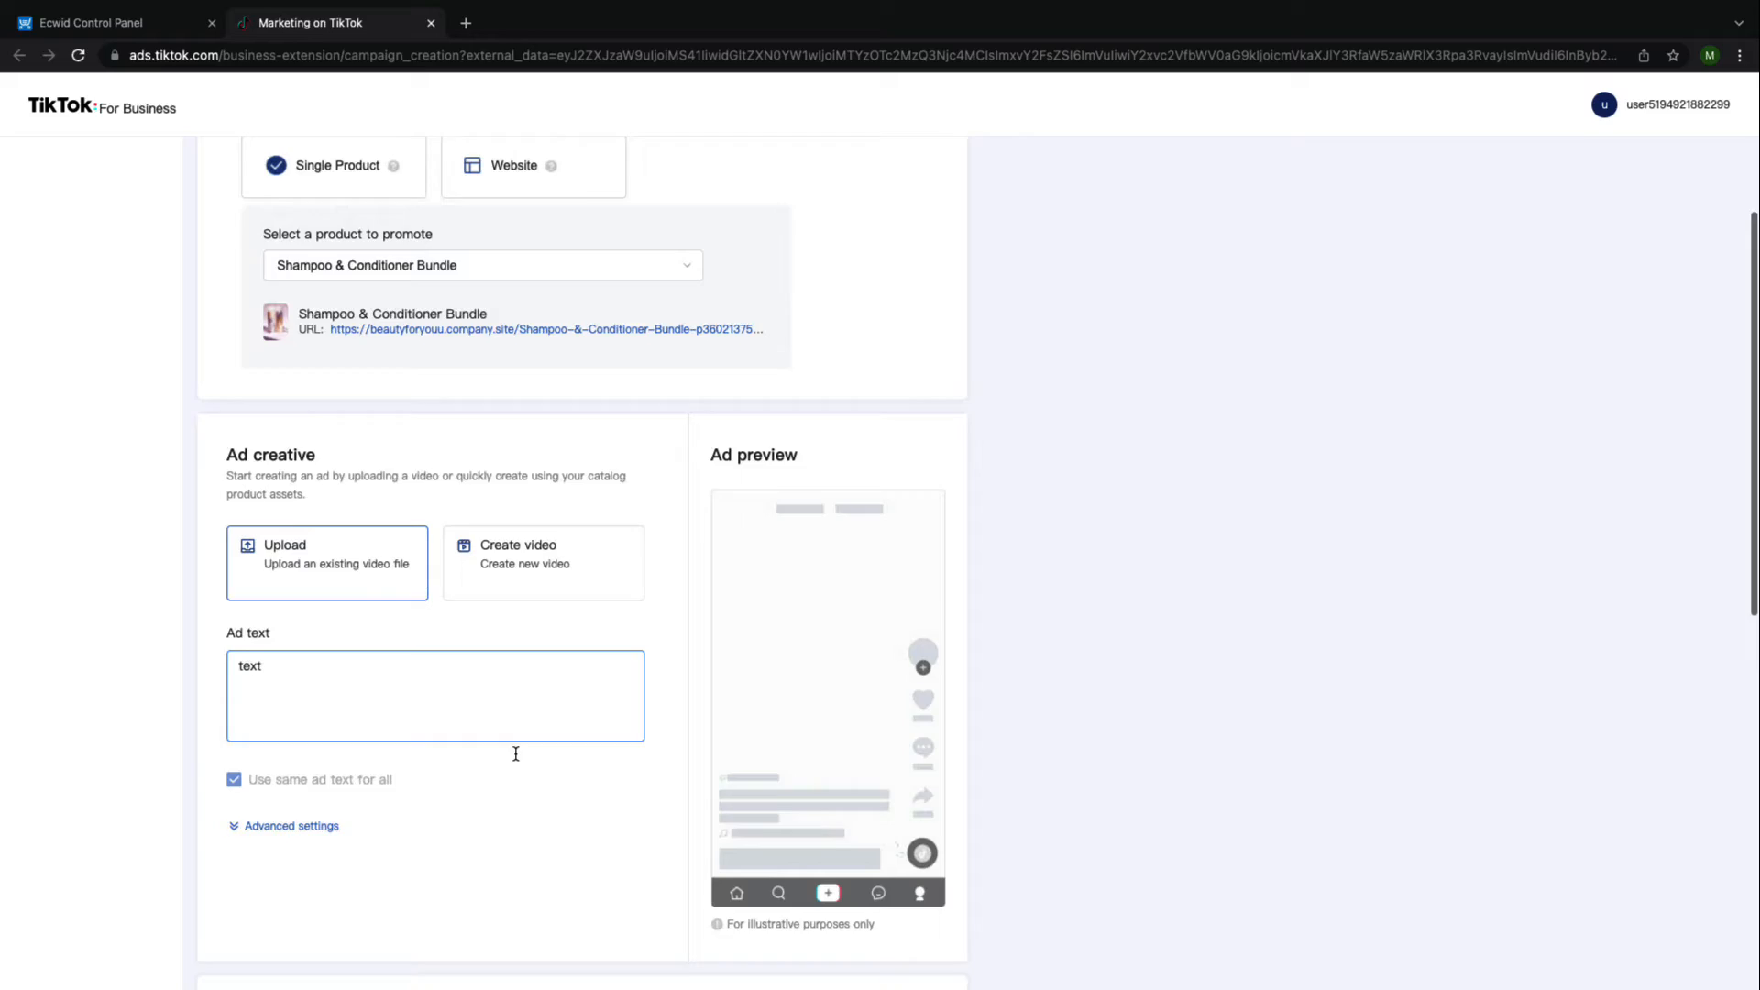
scroll("down", 3)
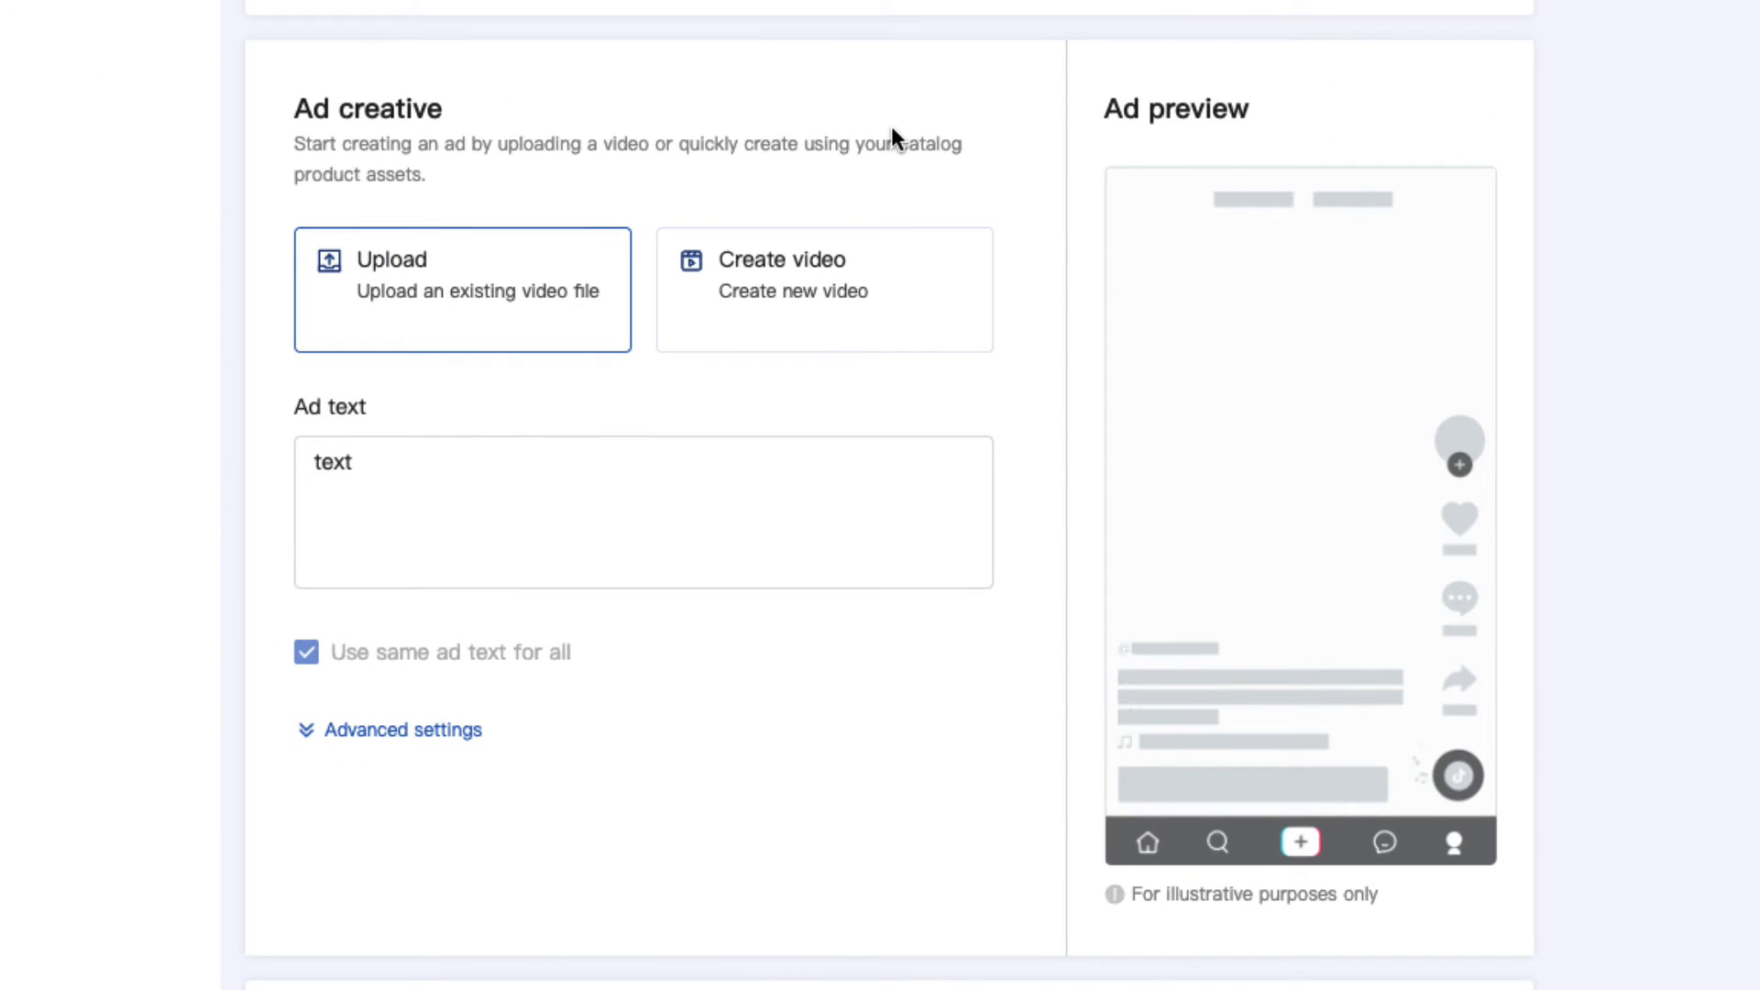
left_click(462, 288)
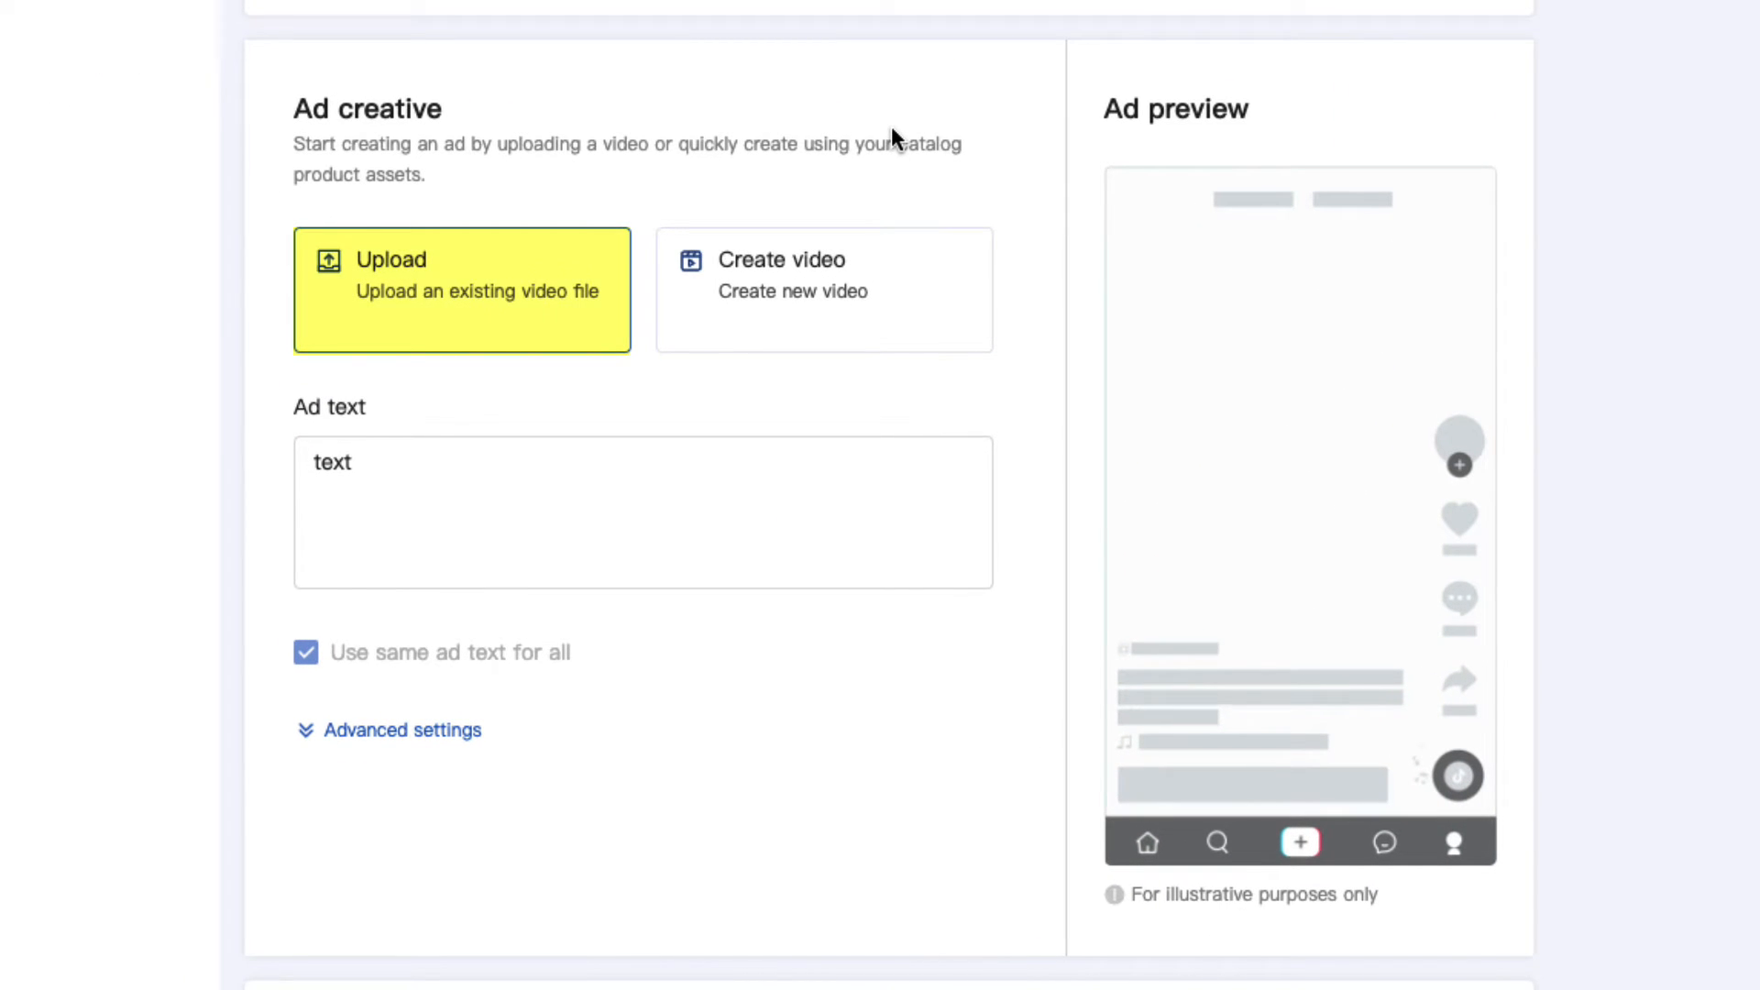
left_click(823, 290)
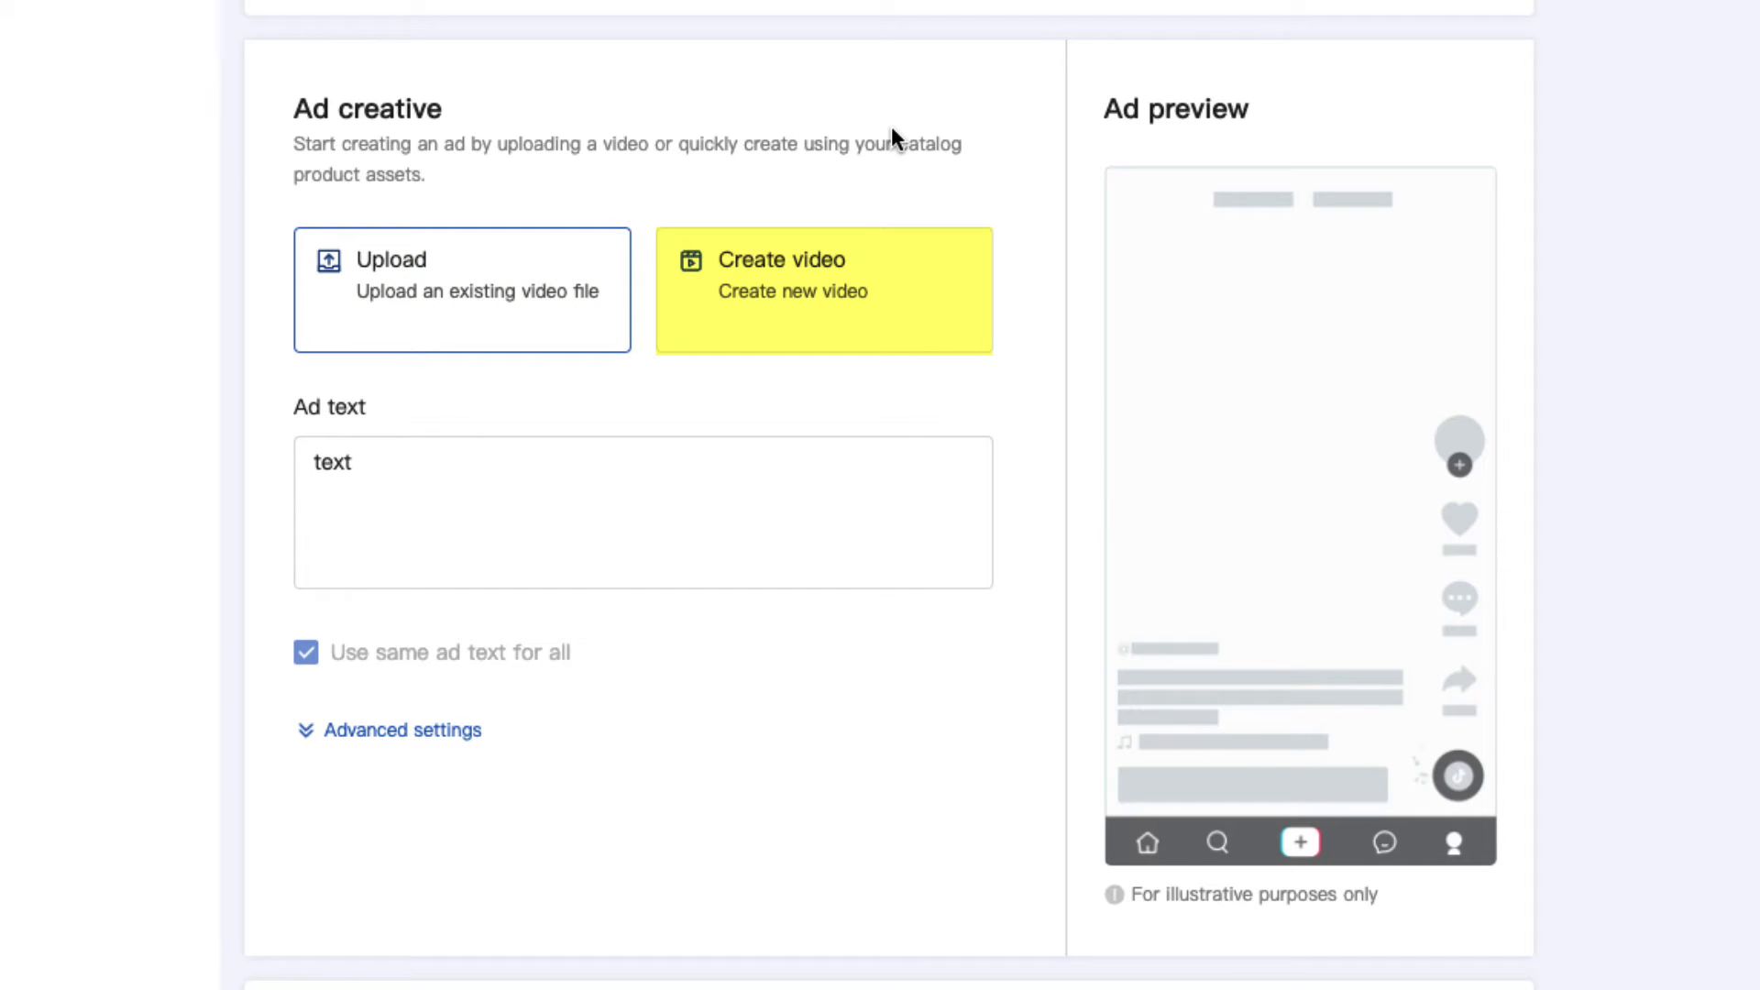
left_click(460, 288)
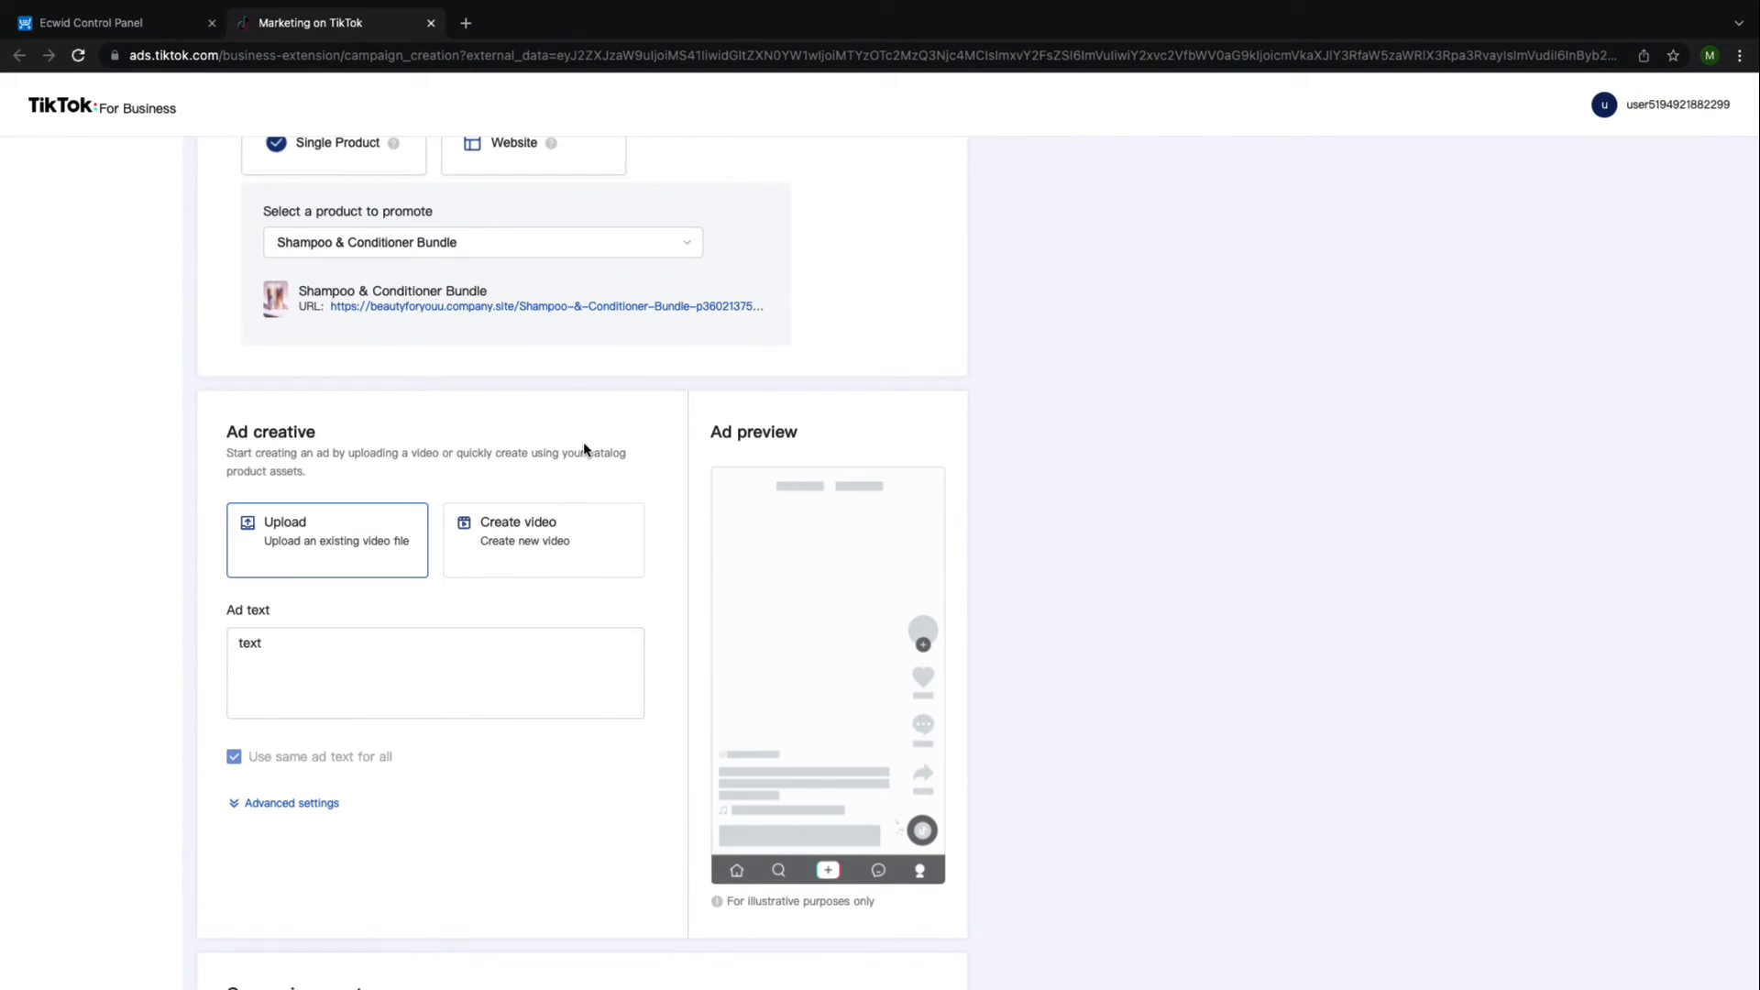
Start a product video and select the shampoo and woman-in-shower photos to upload.
left_click(517, 532)
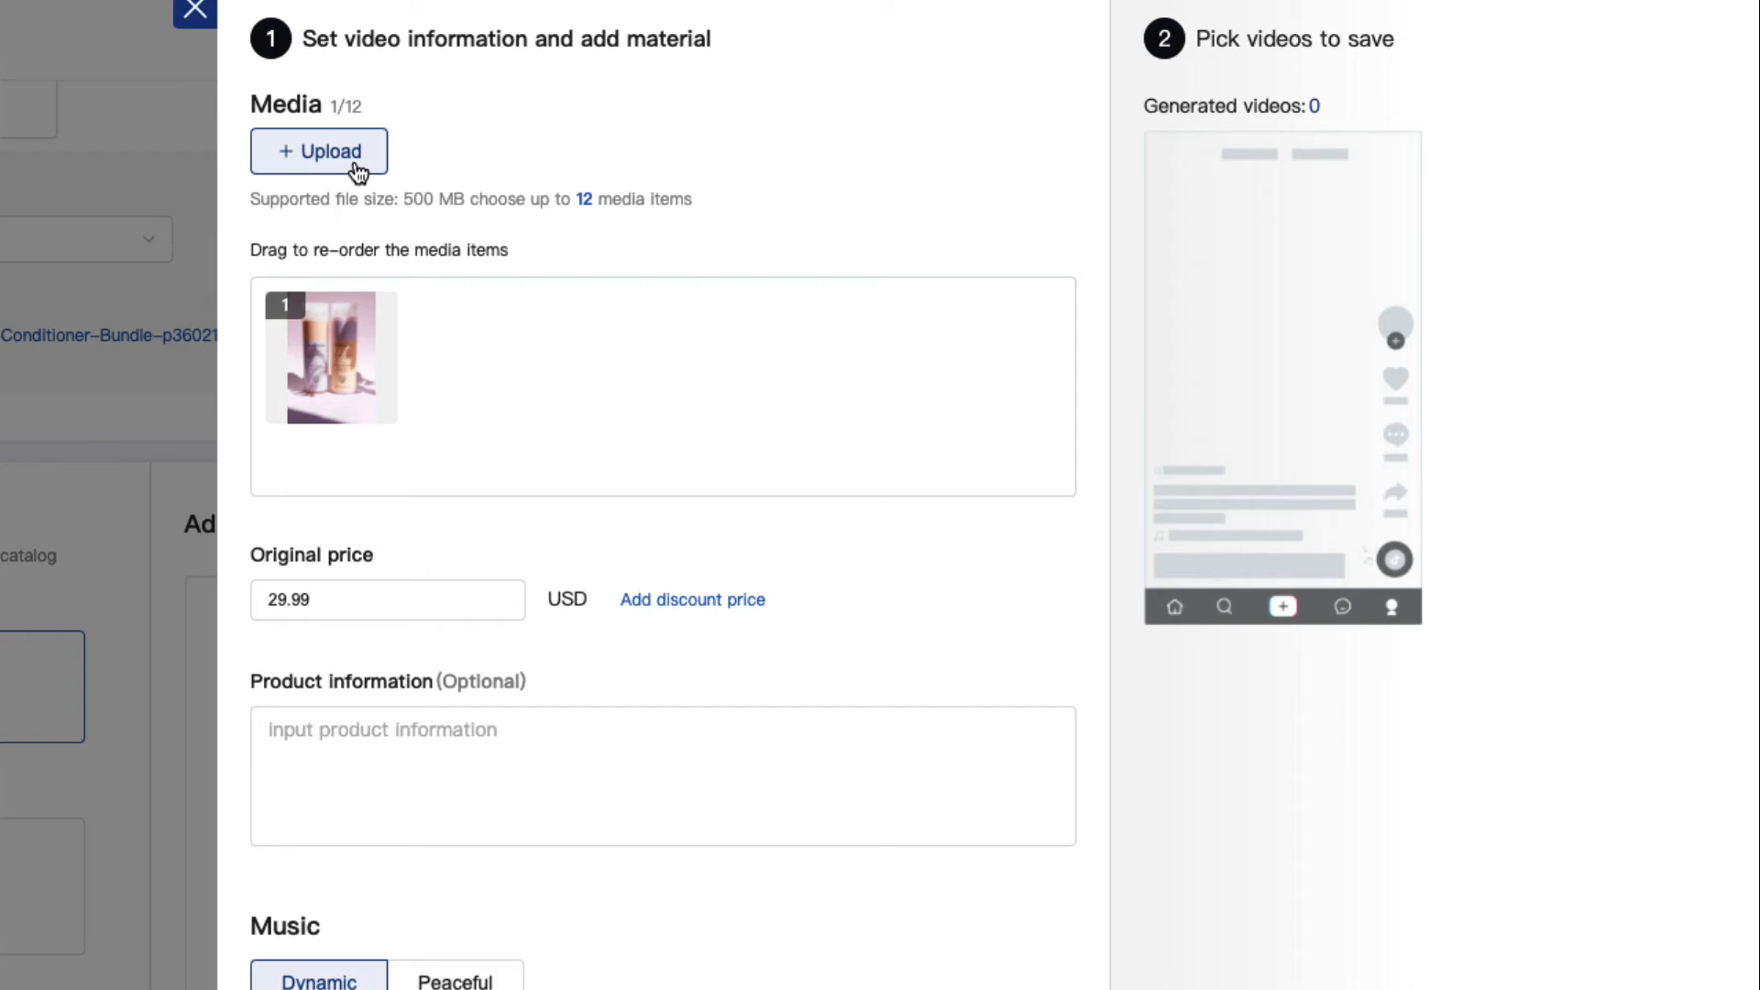
left_click(317, 151)
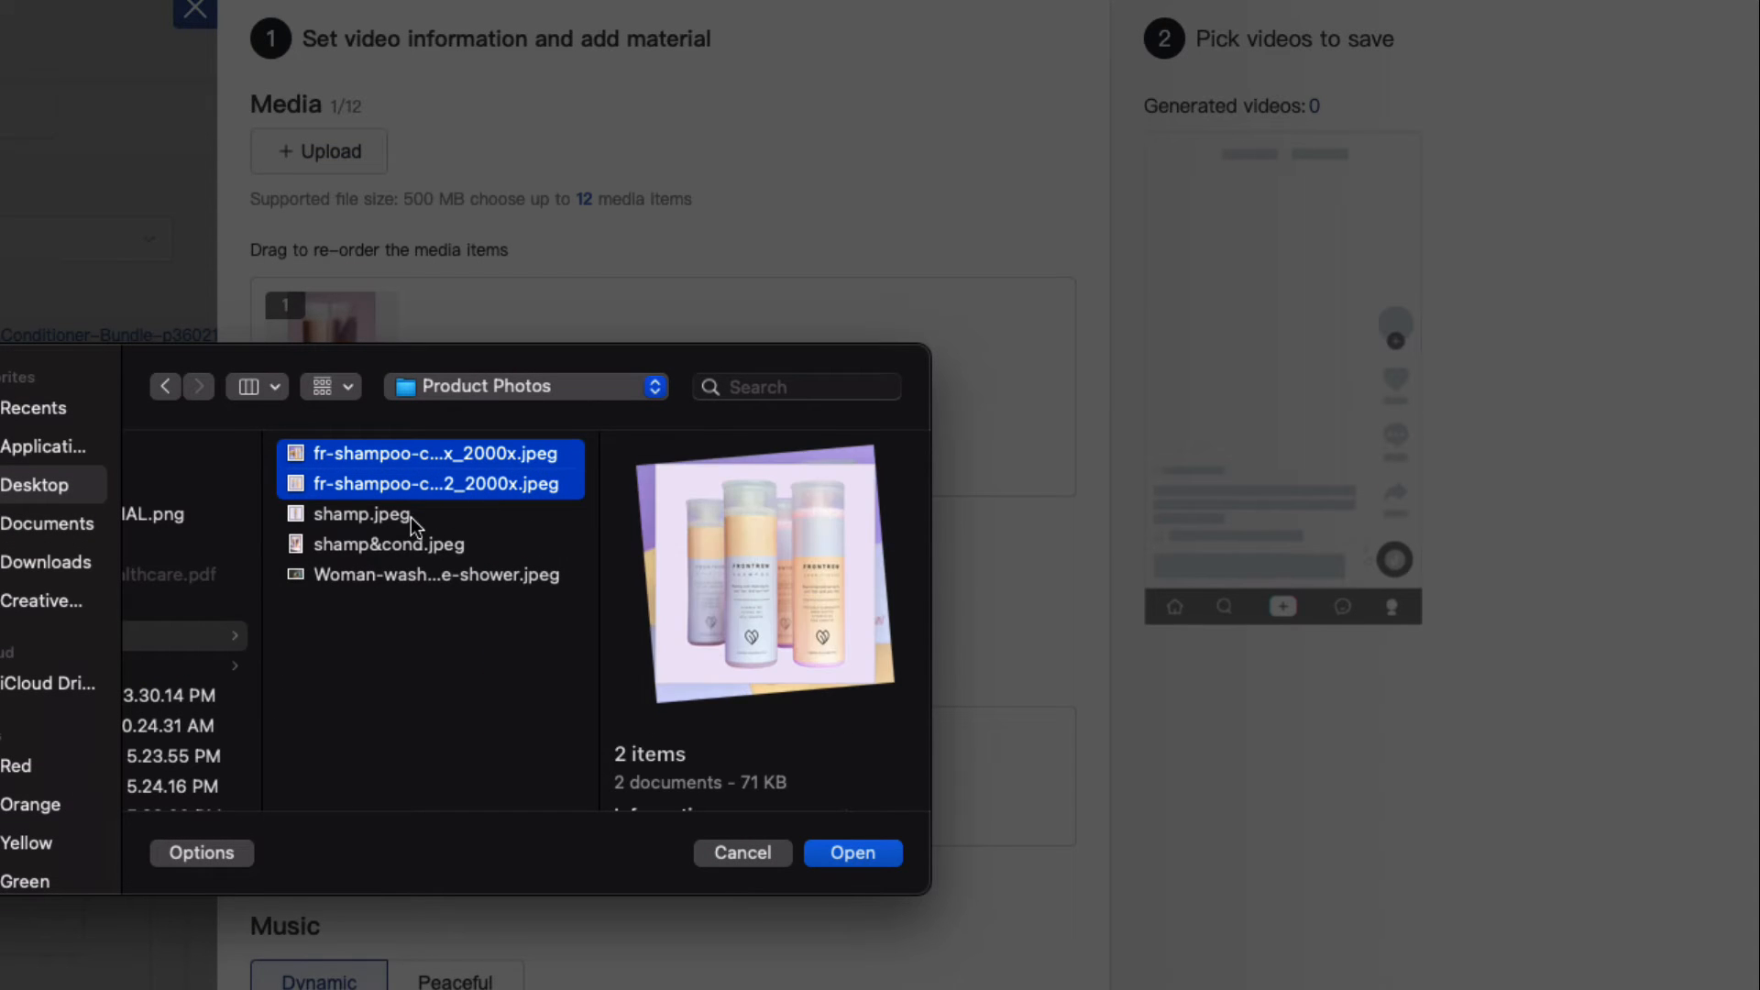
left_click(362, 514)
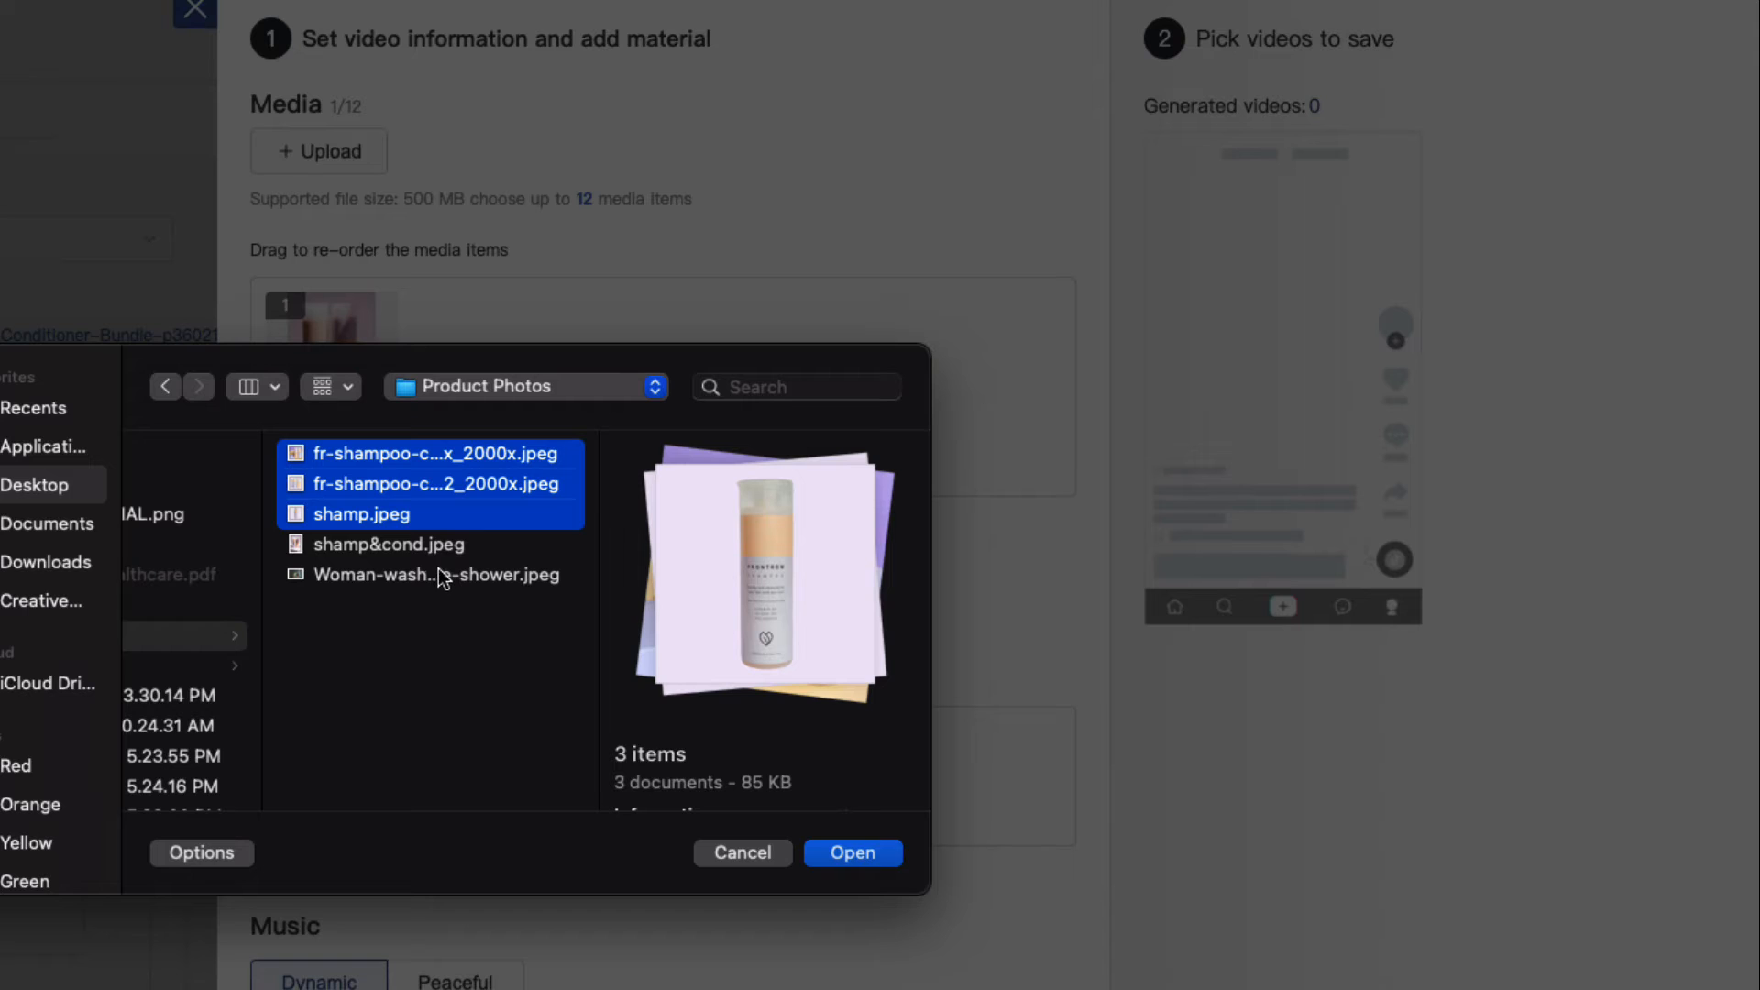
left_click(853, 852)
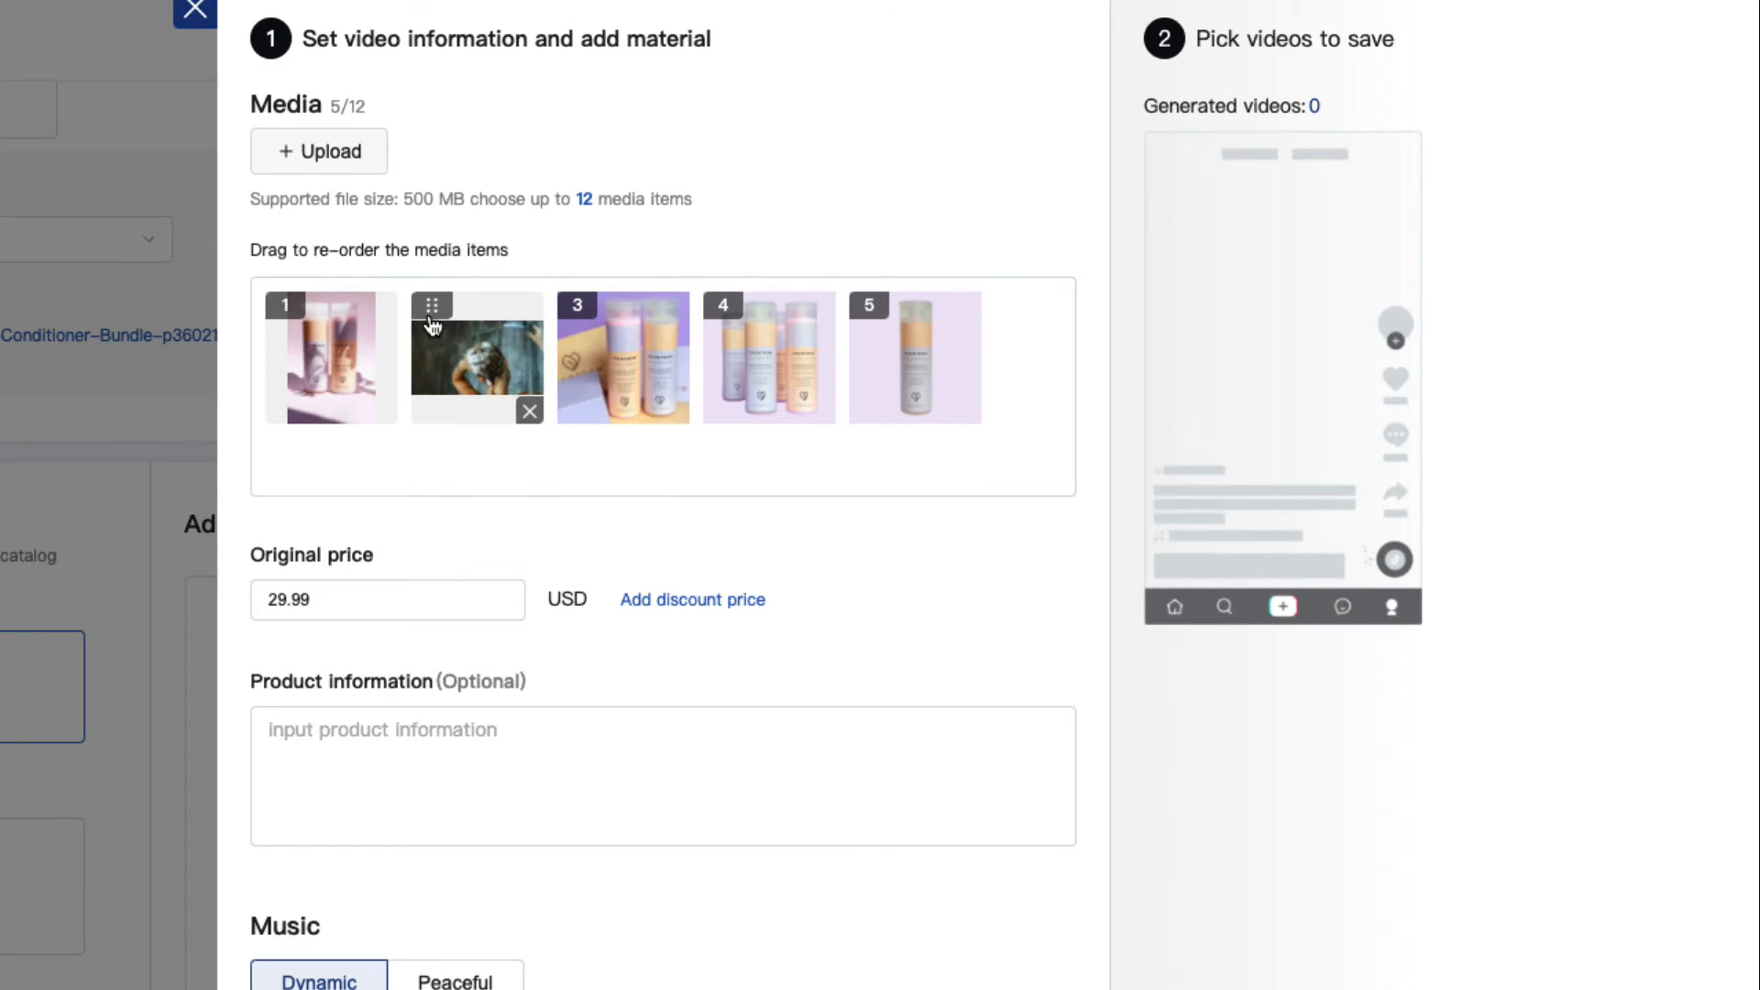
Move the shower photo to third place and describe the bundle as 'for all hair'.
left_click_drag(477, 357, 621, 357)
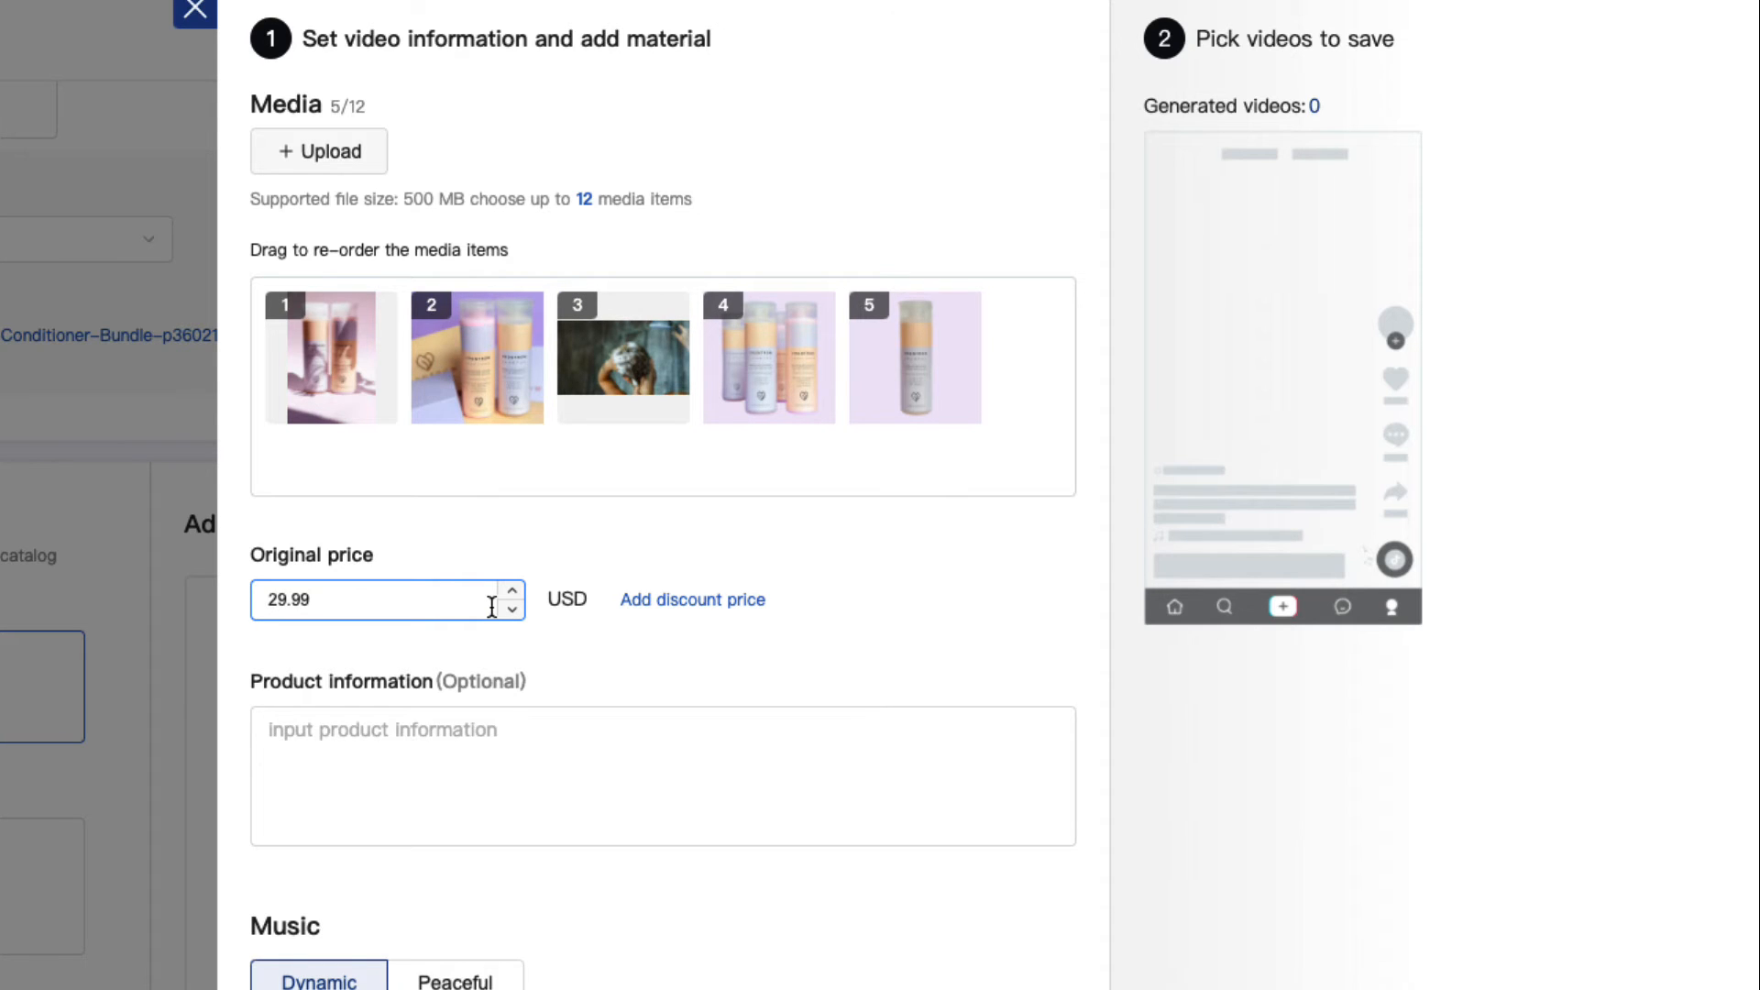
type("Shampoo and Conditioner")
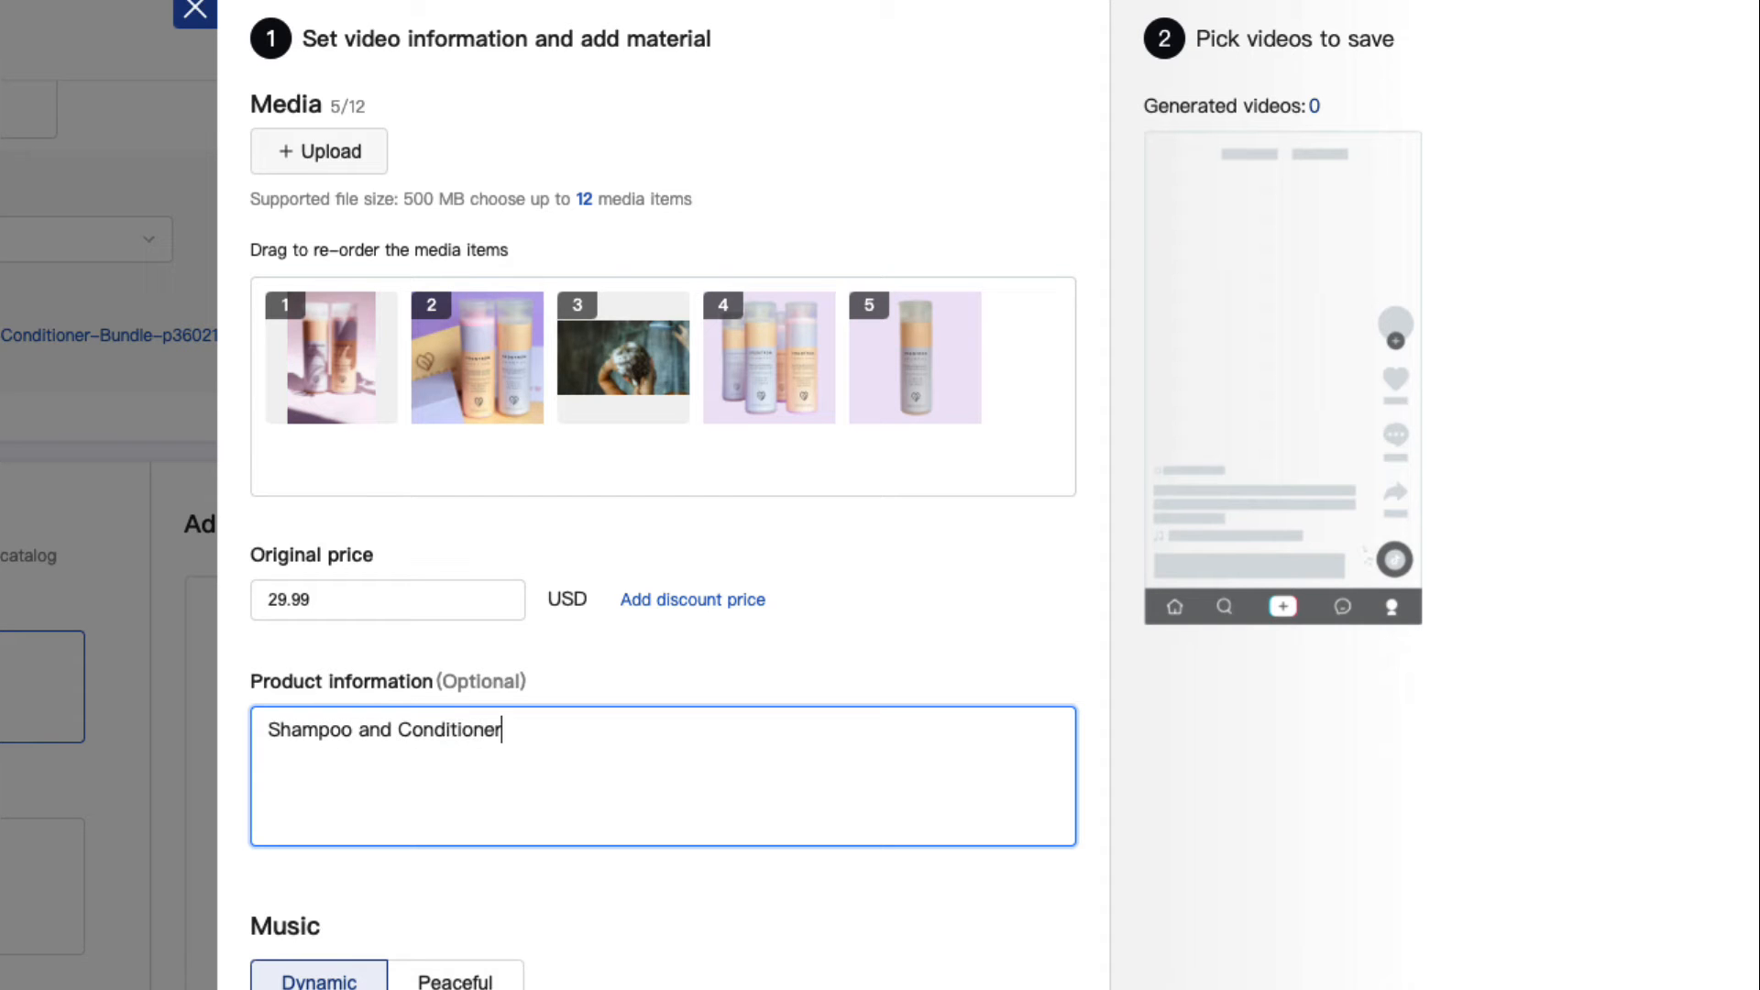
type("bundle for all hair")
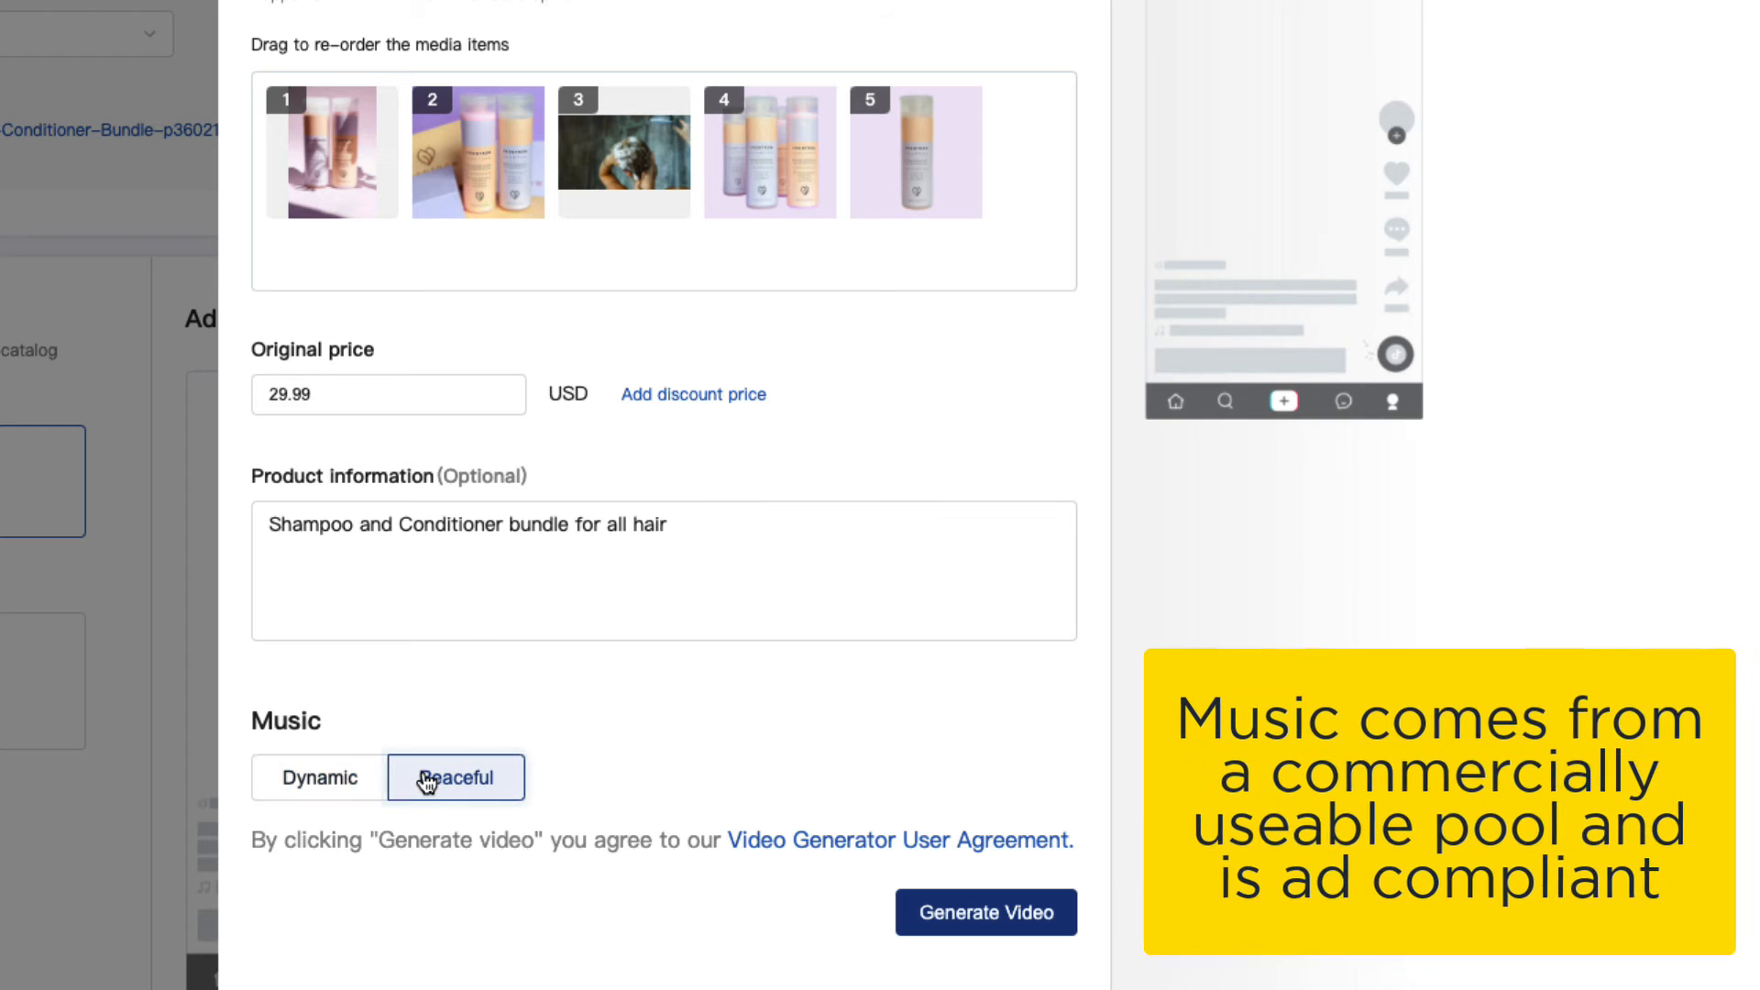
Choose dynamic music and generate the product videos.
left_click(319, 777)
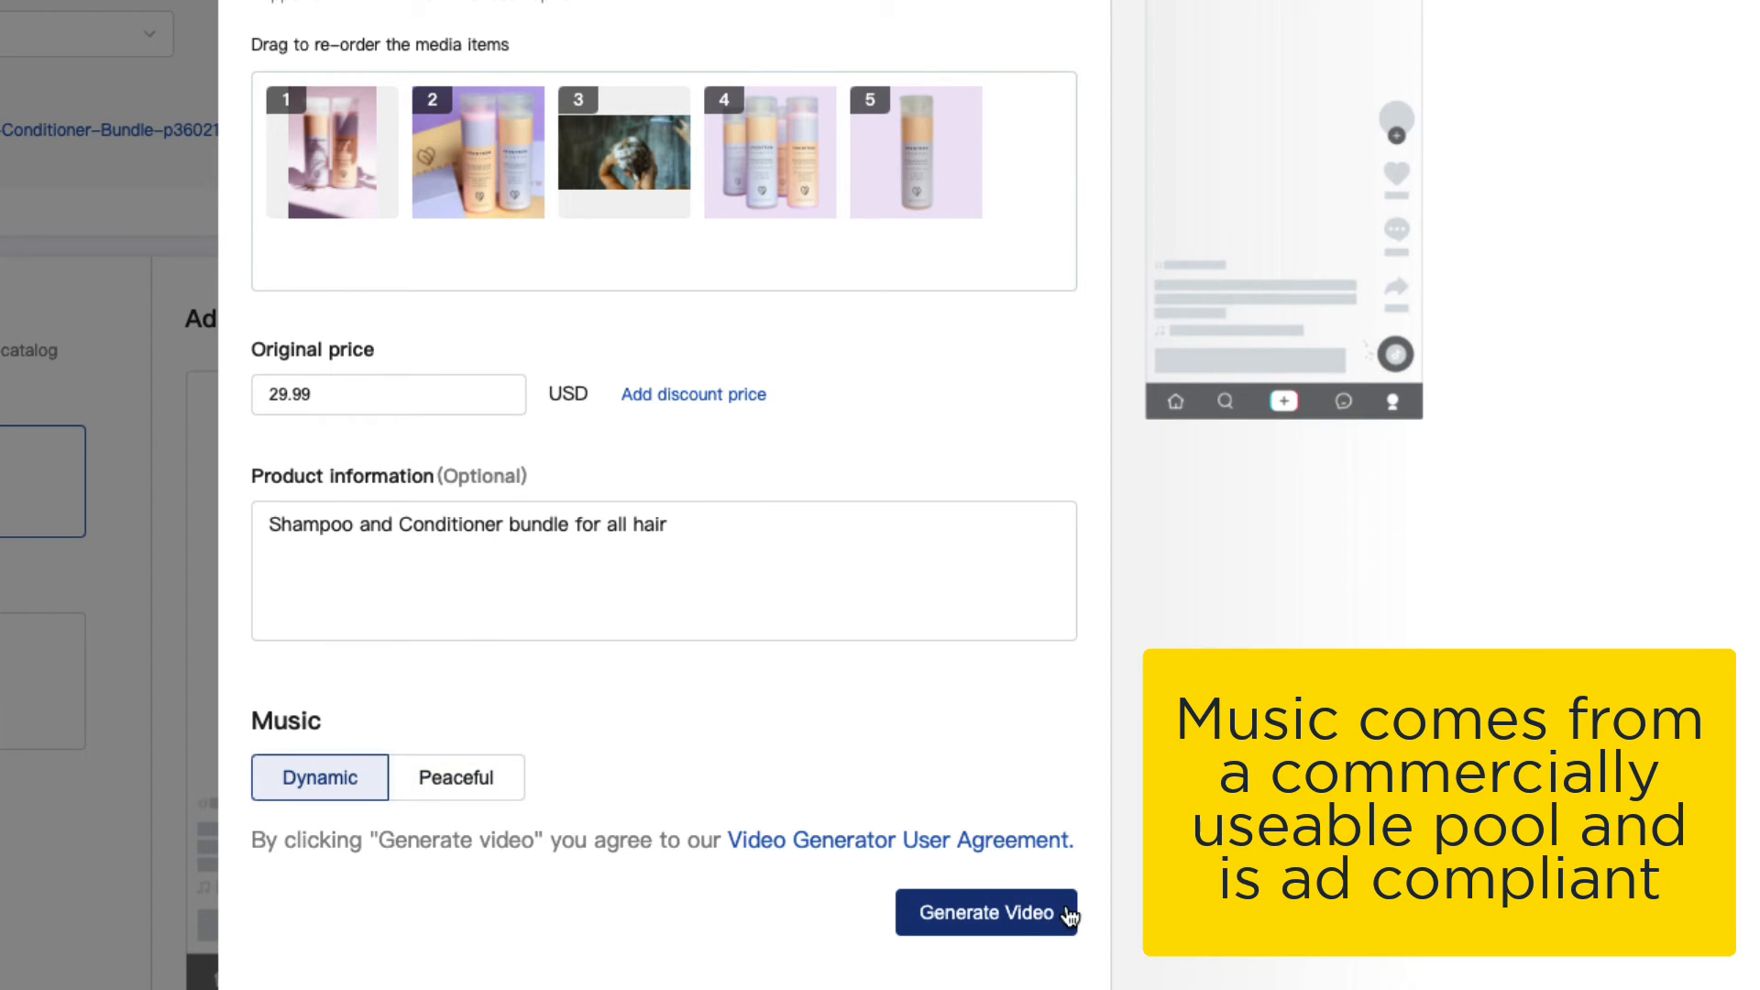
left_click(986, 911)
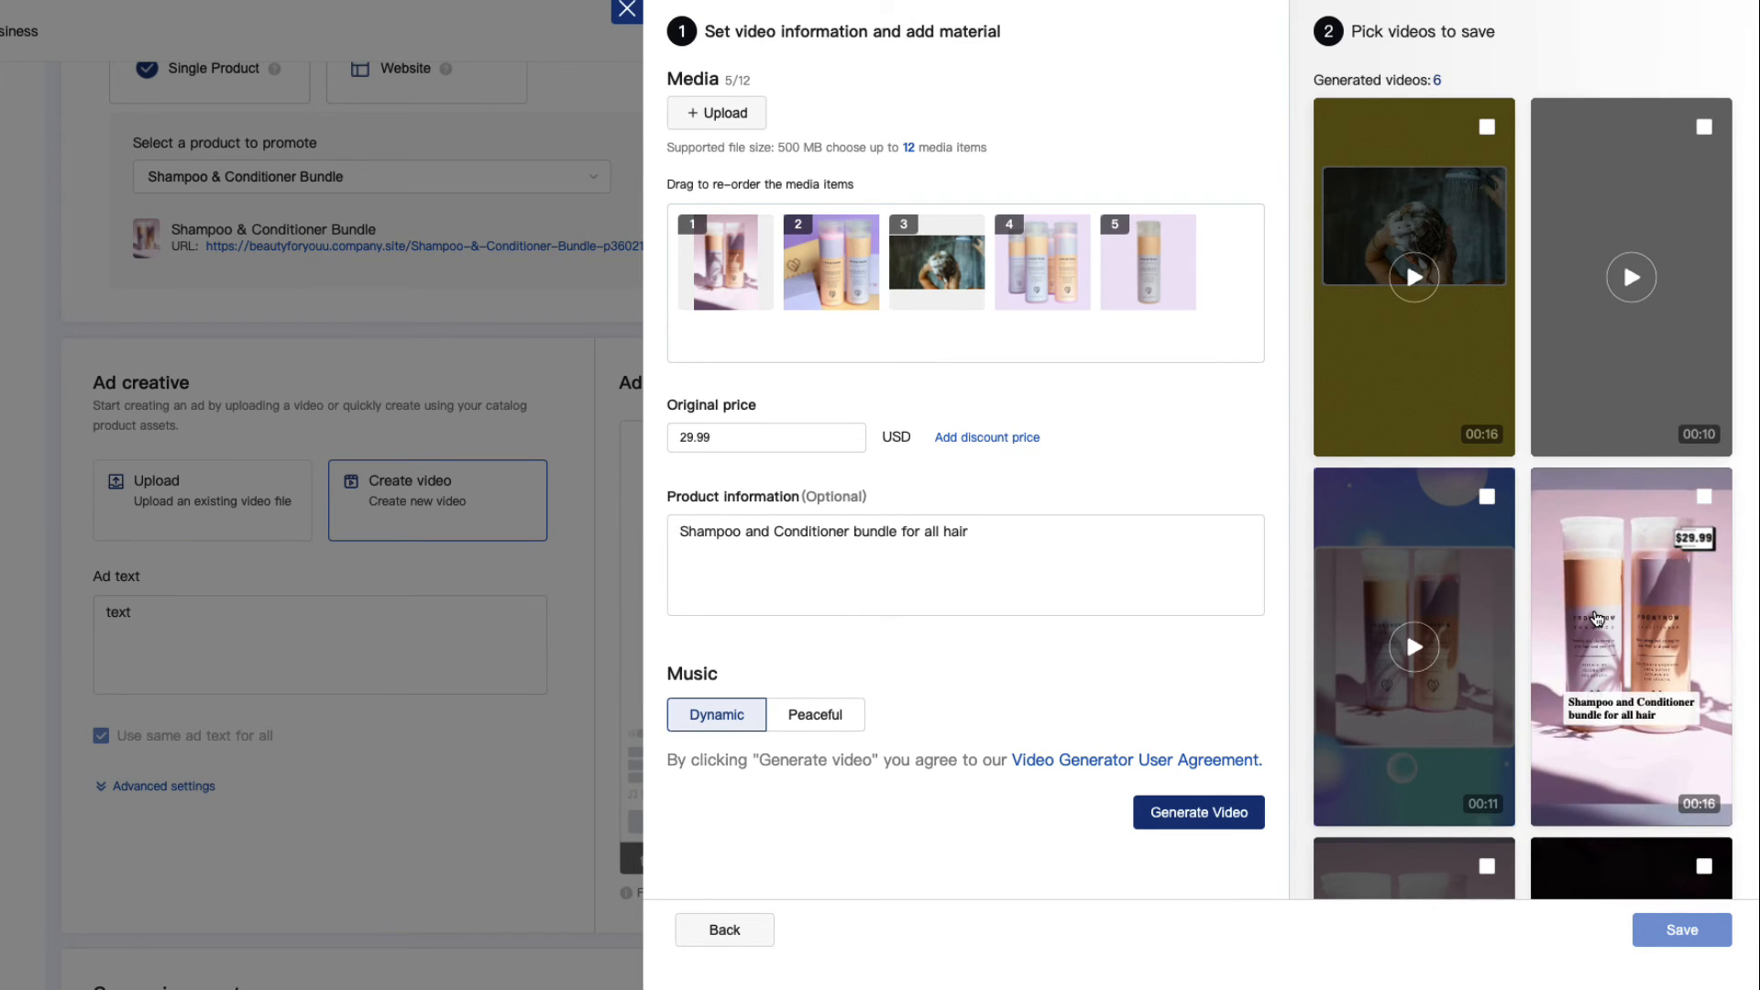
Pick the pink $29.99 video and save it as the ad creative.
left_click(814, 715)
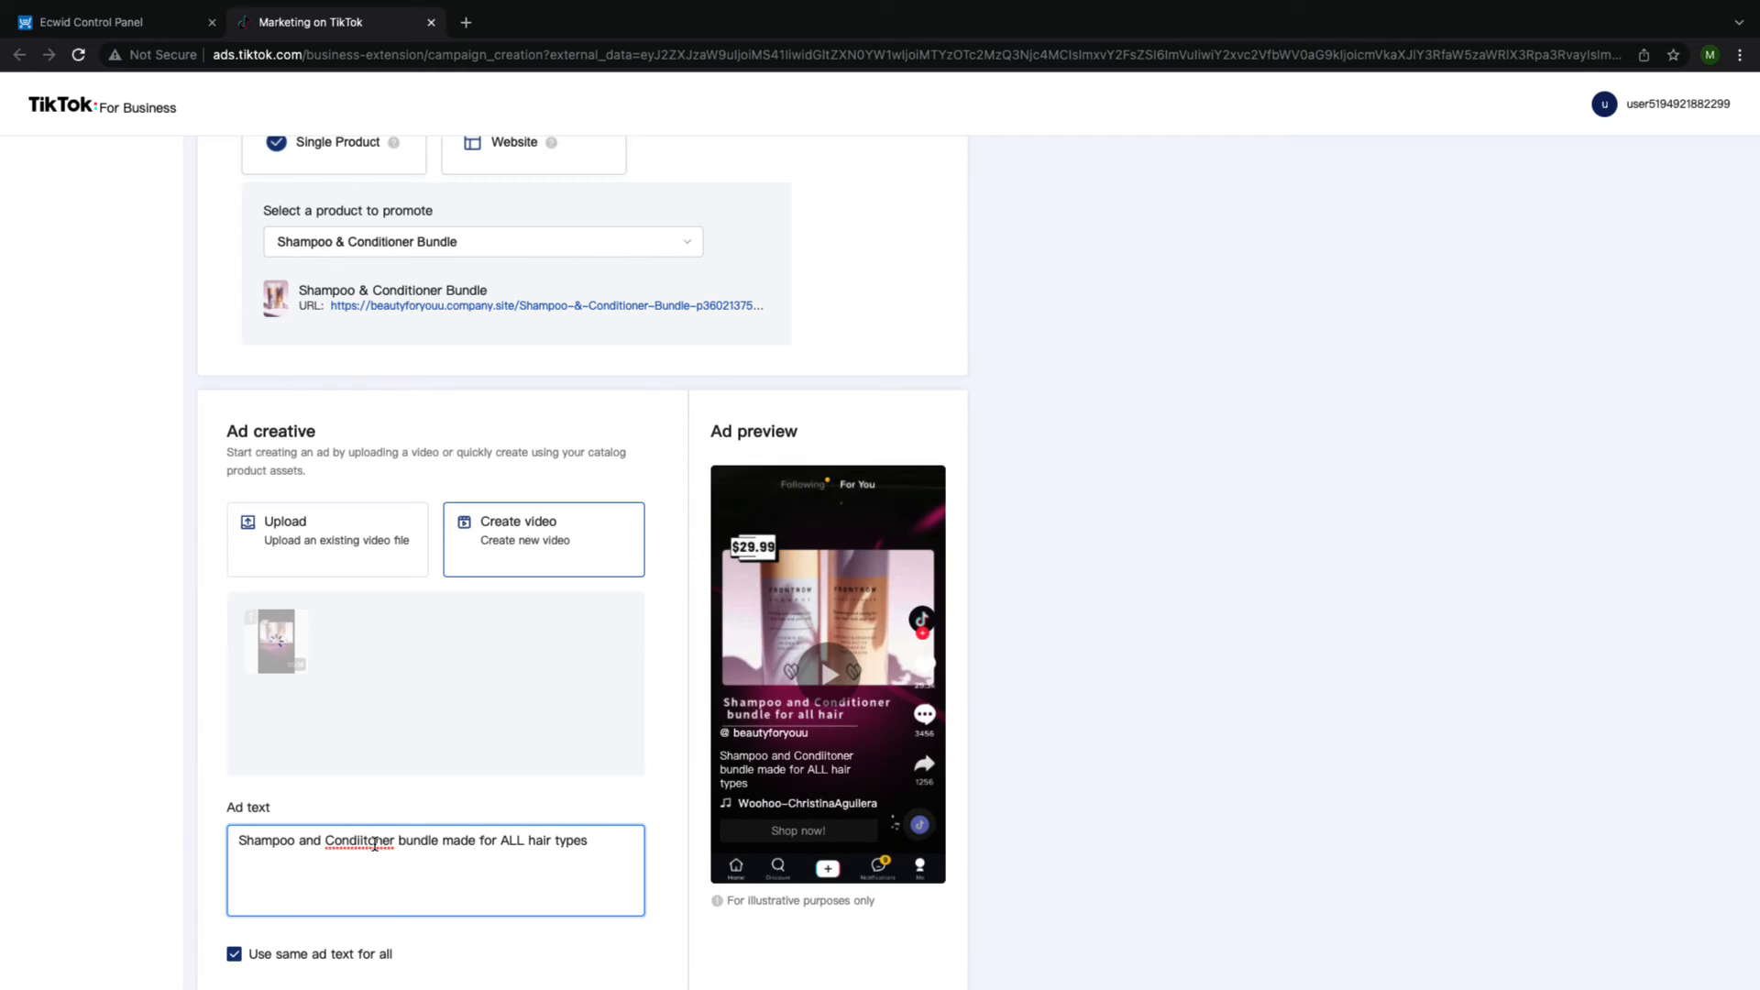
left_click(658, 422)
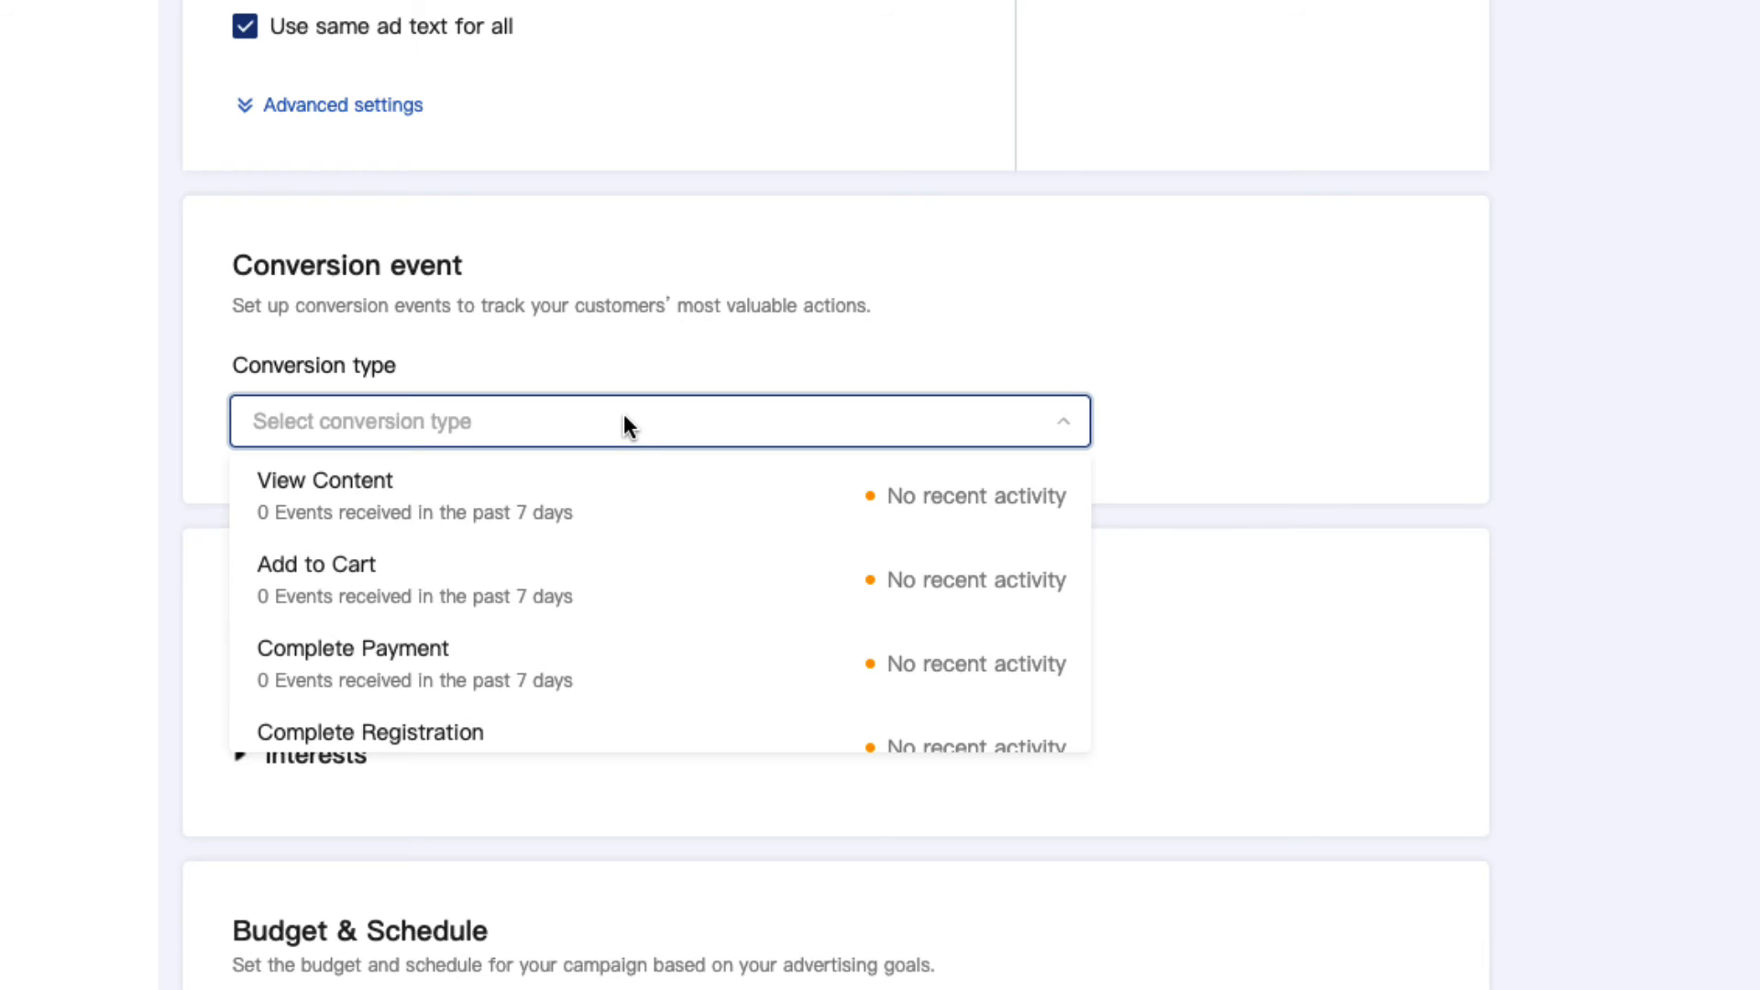
Track Add to Cart conversions and target the 18~24, 25~34 and 35~44 age groups.
left_click(317, 563)
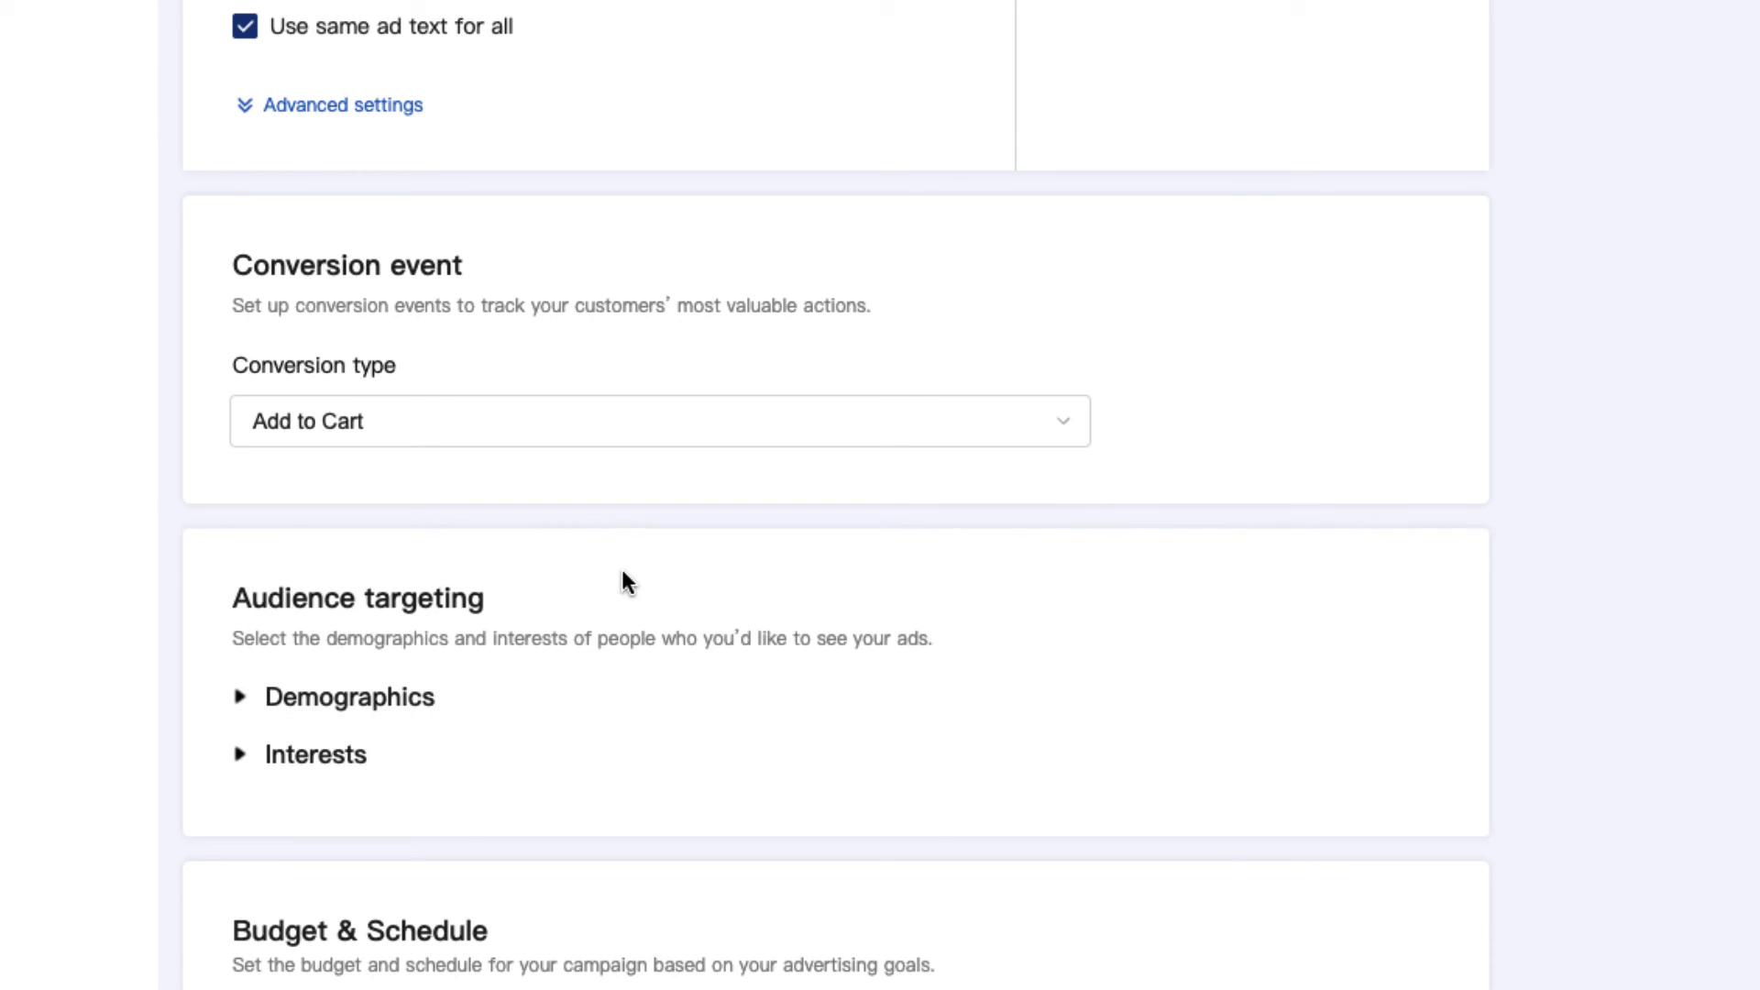
scroll("down", 3)
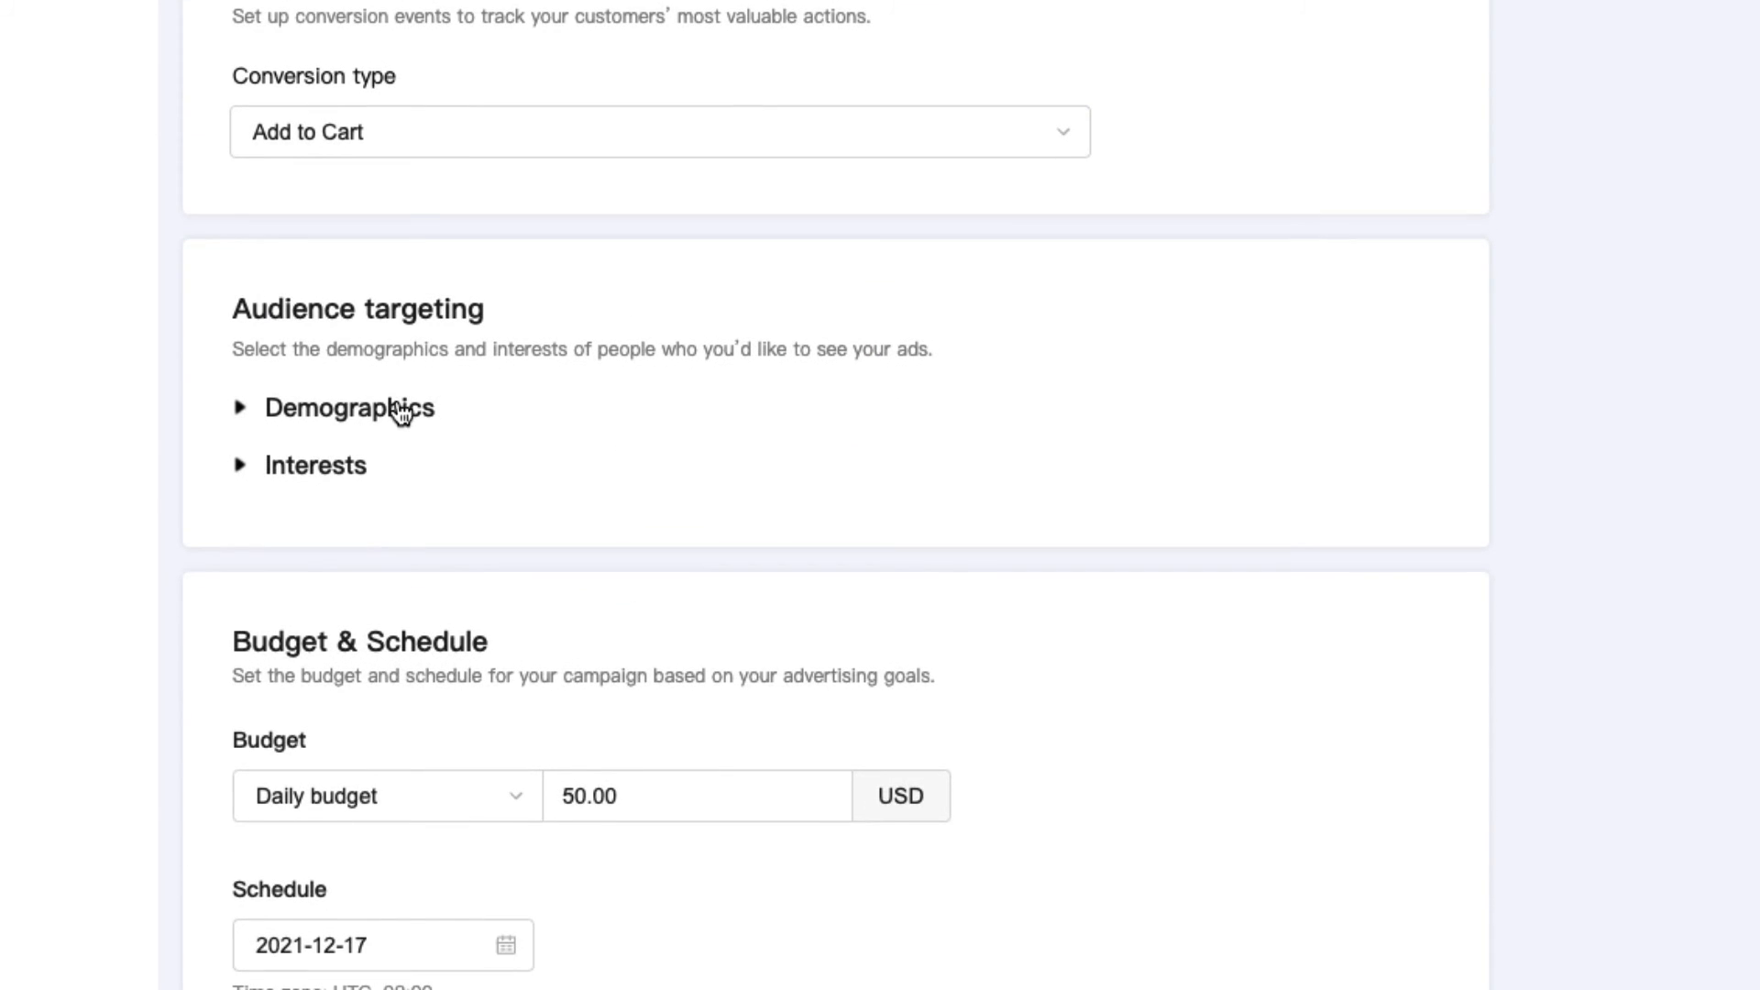
left_click(349, 407)
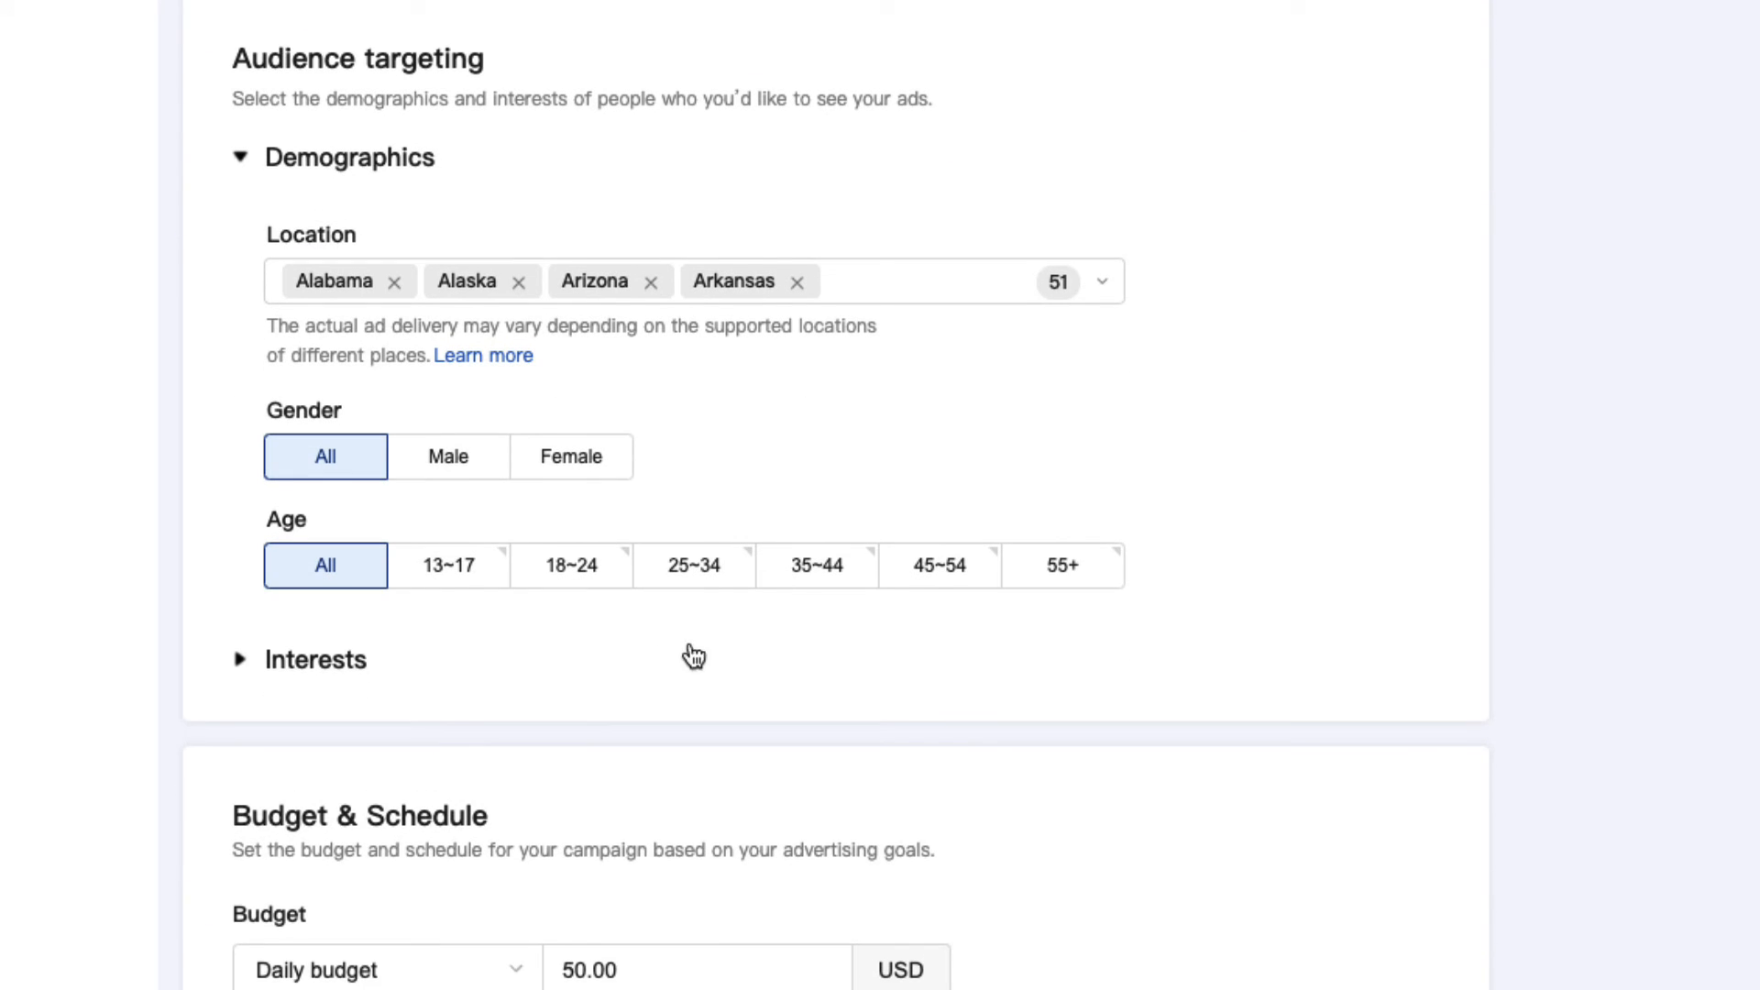
left_click(570, 565)
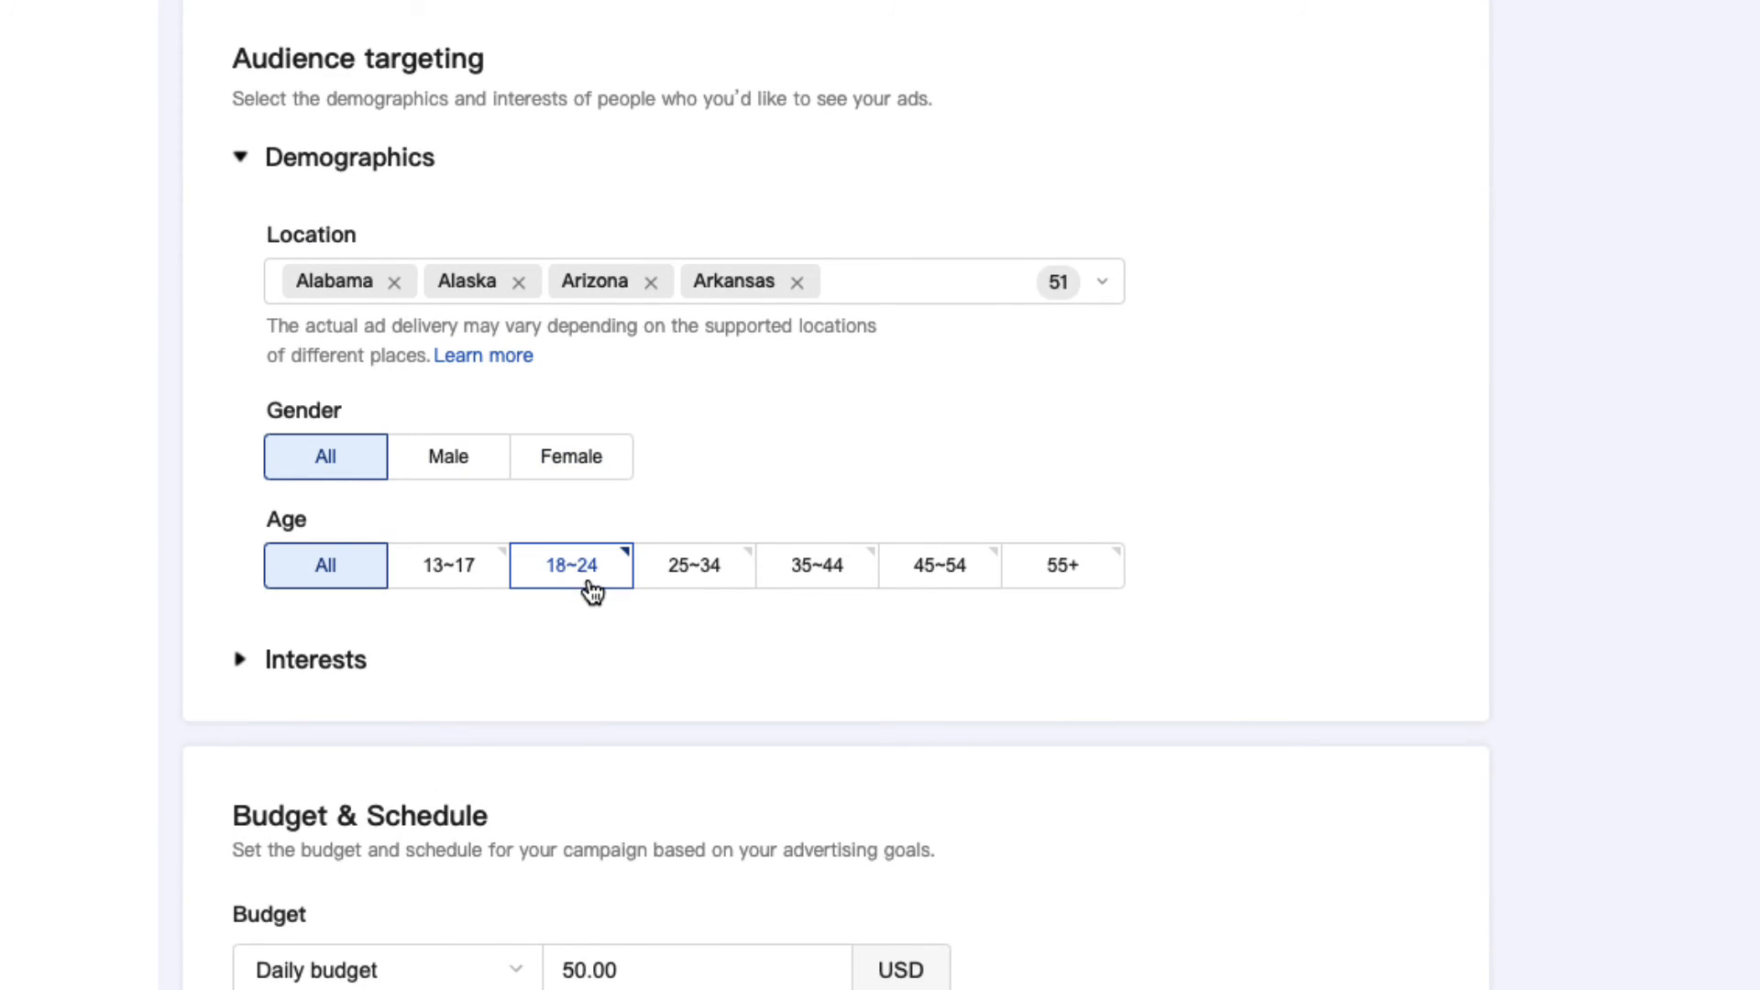
left_click(818, 564)
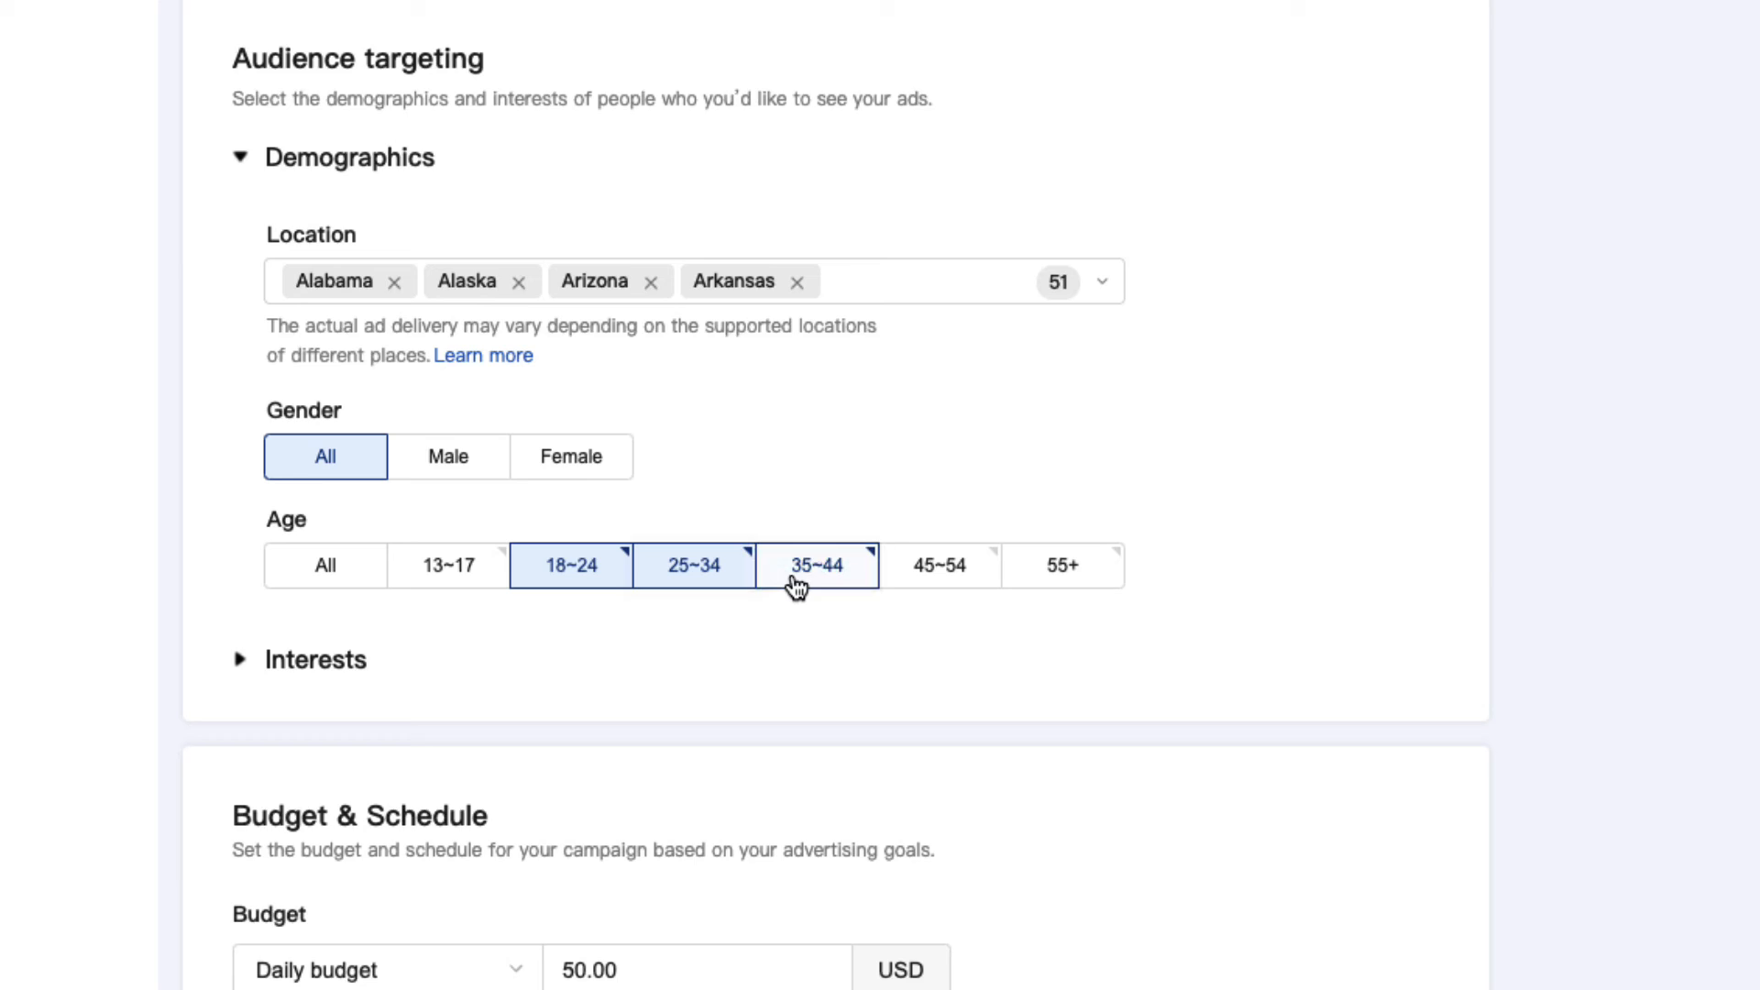
scroll("down", 3)
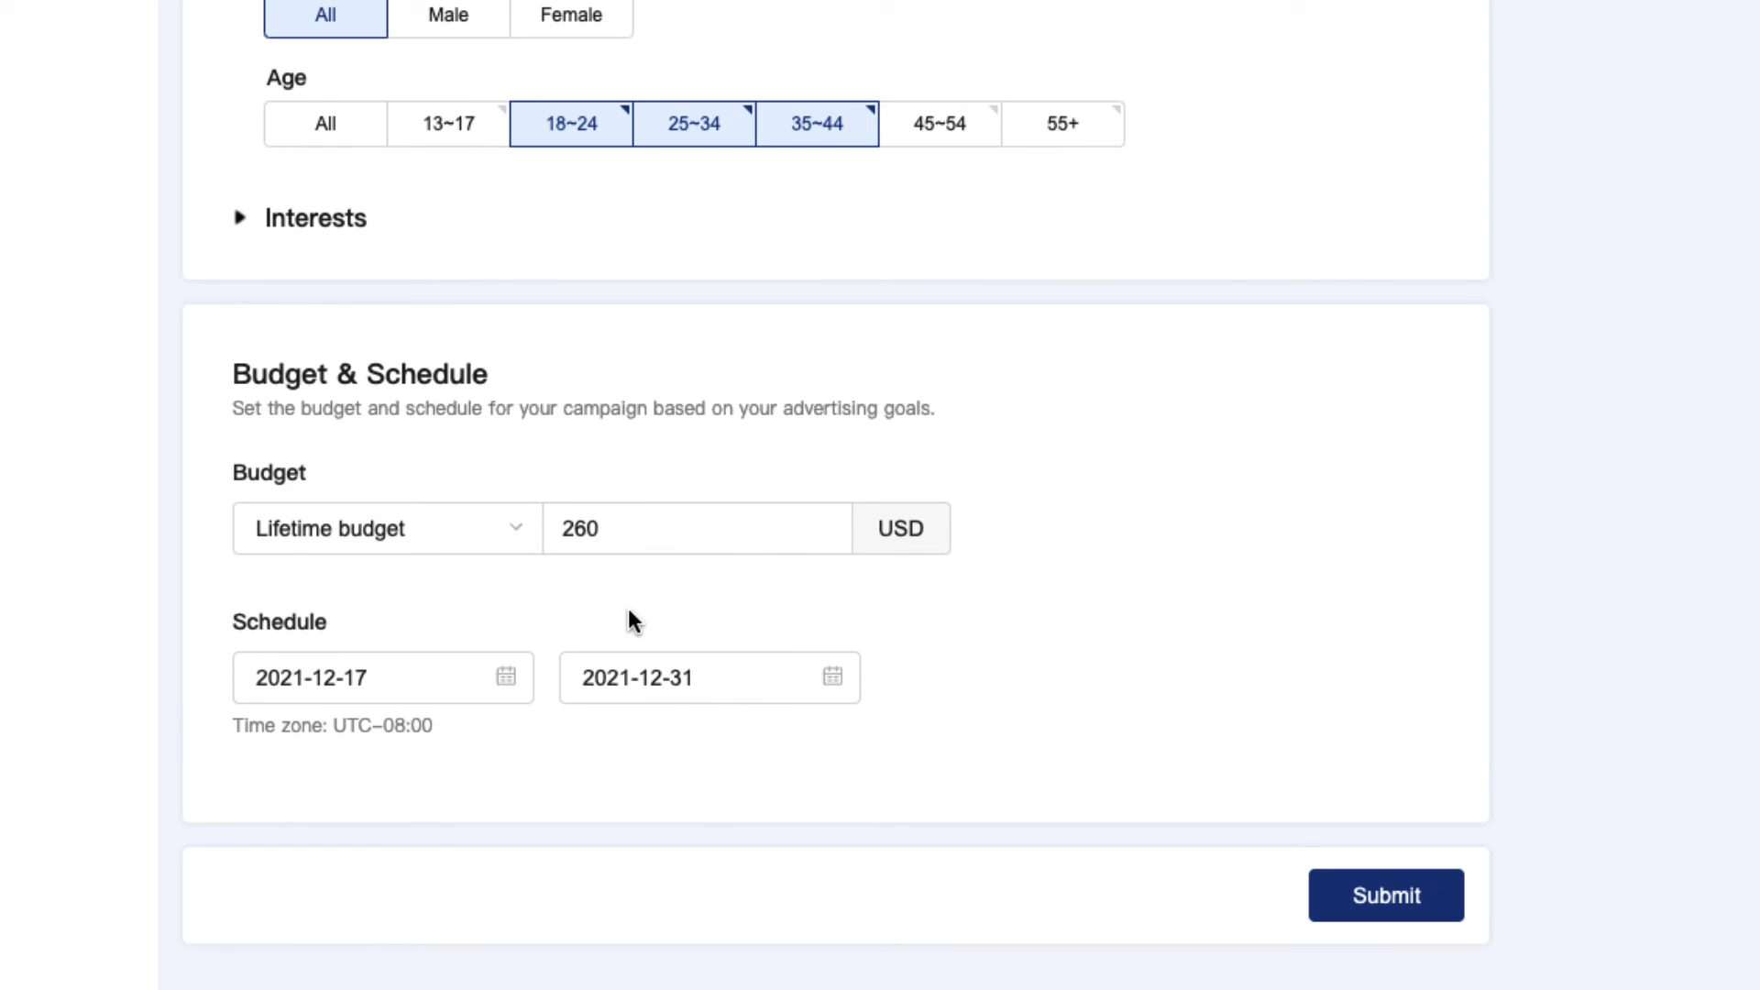
Set a 260 USD lifetime budget ending 2021-12-31 and submit the campaign.
left_click(381, 677)
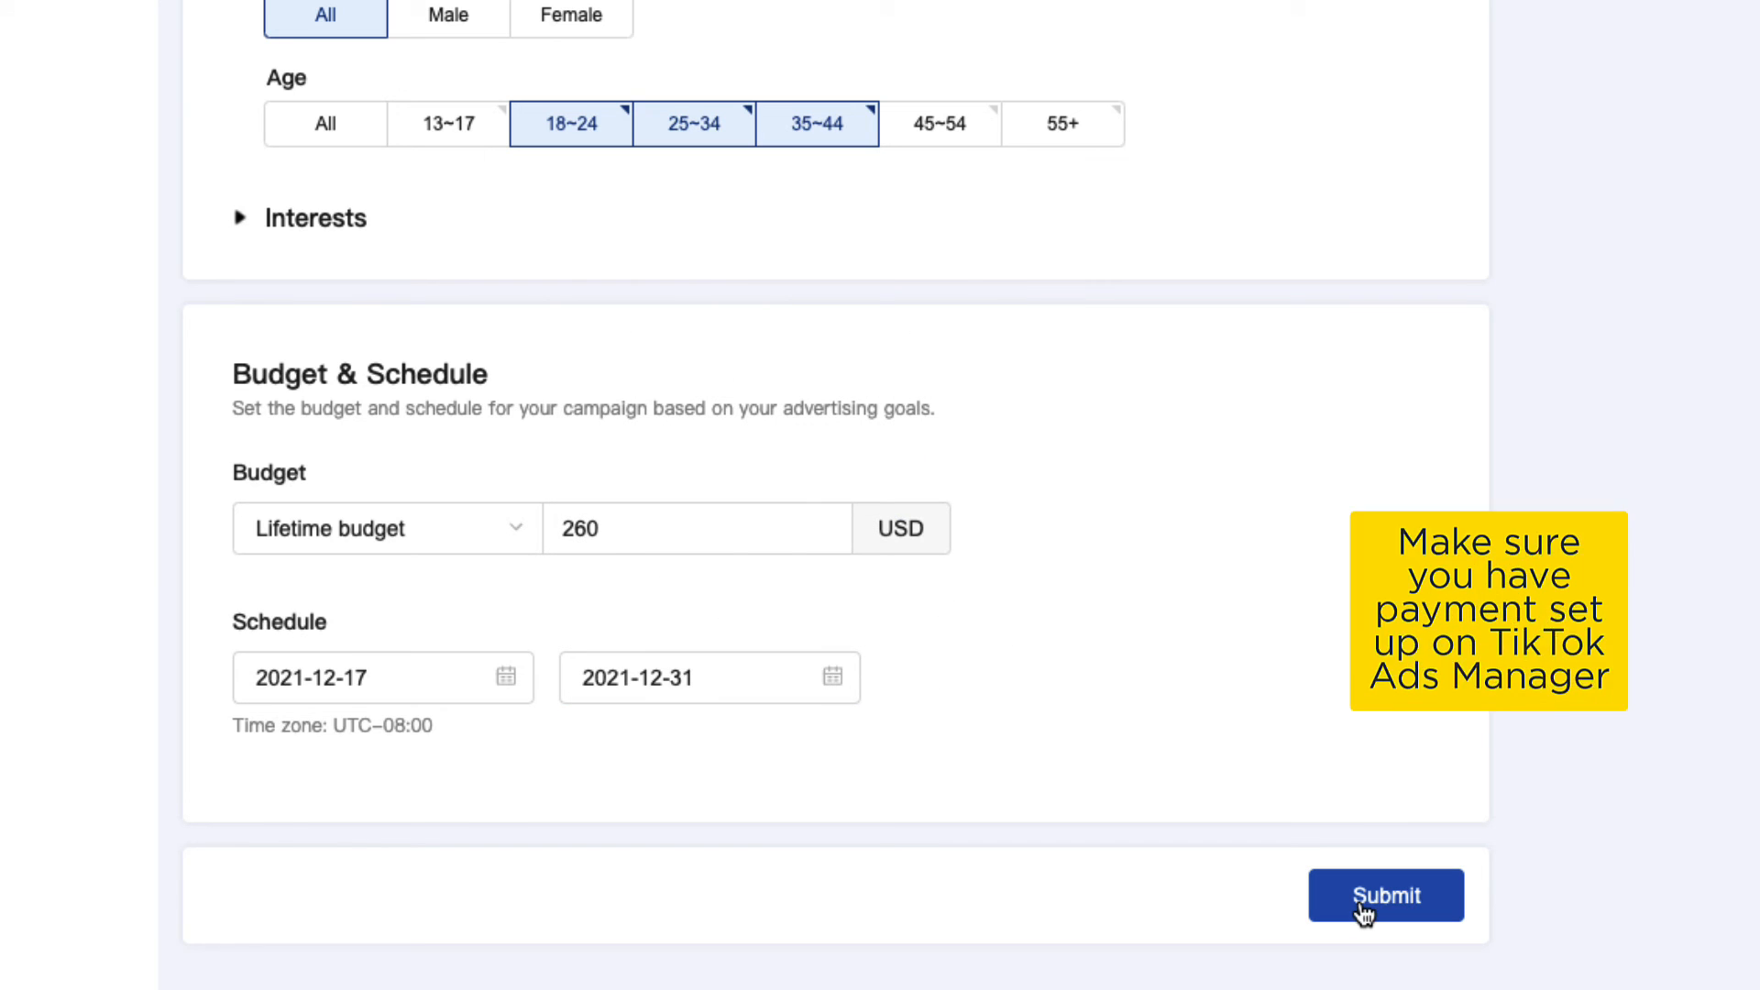
left_click(1386, 895)
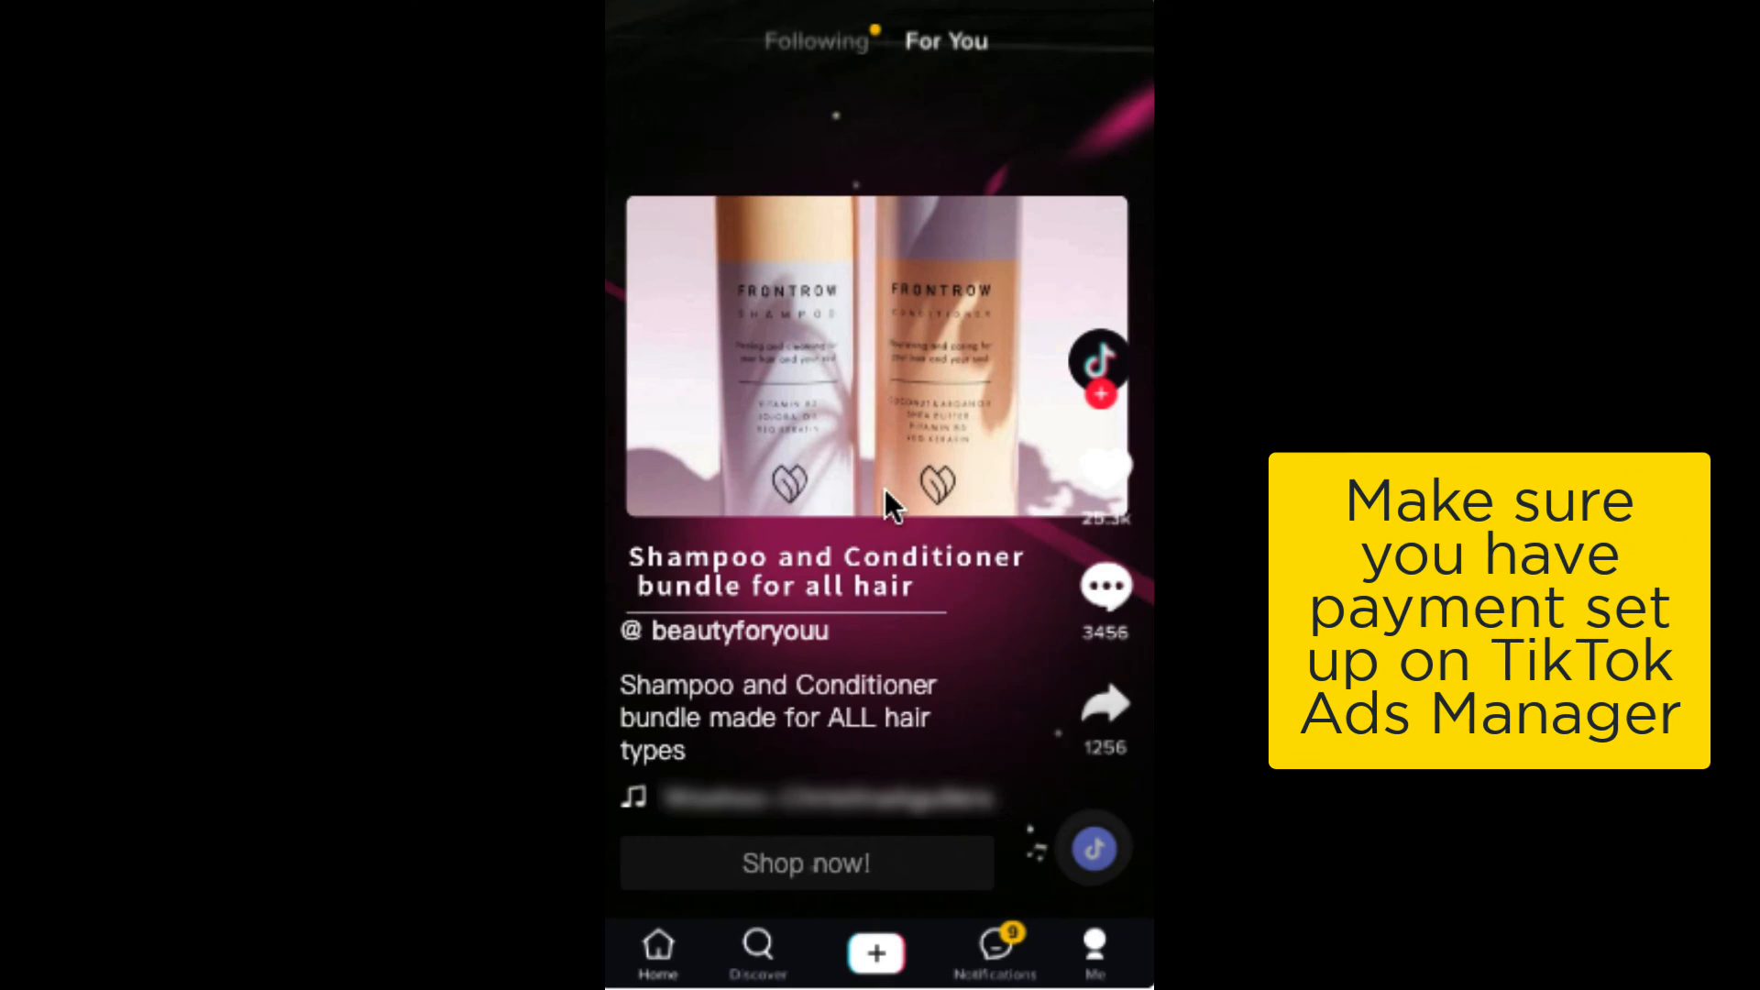